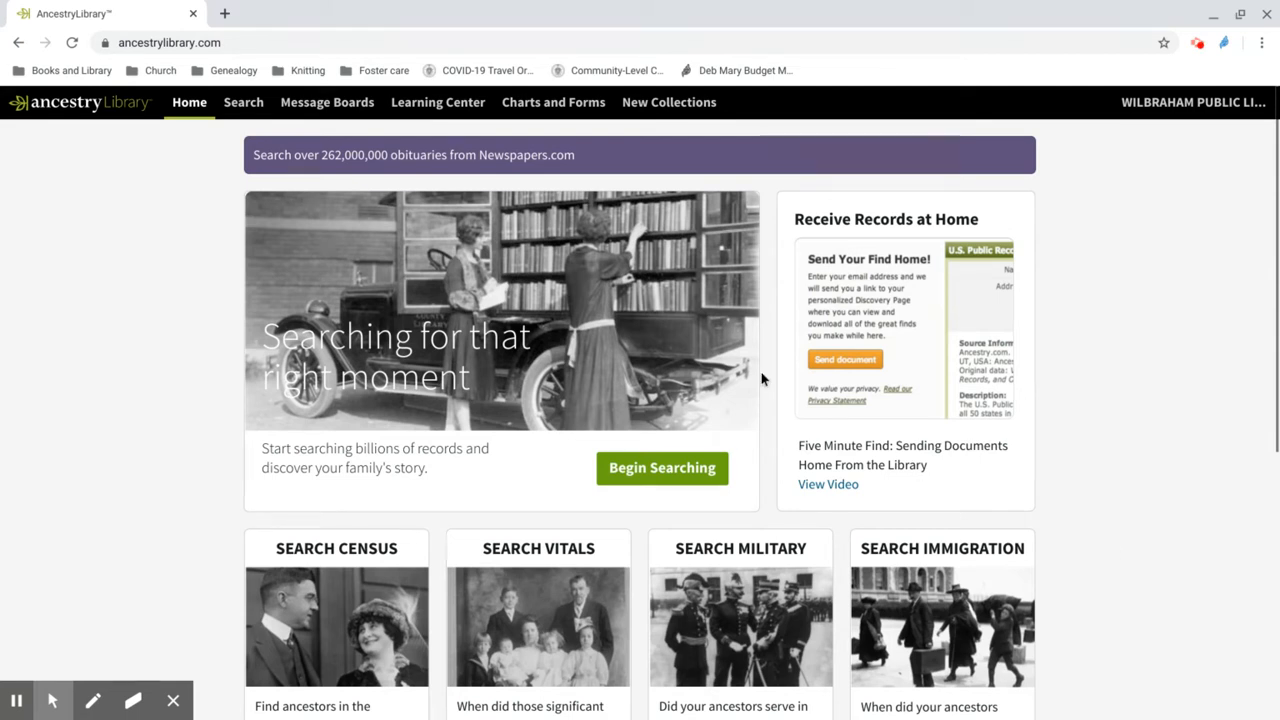
pyautogui.click(244, 102)
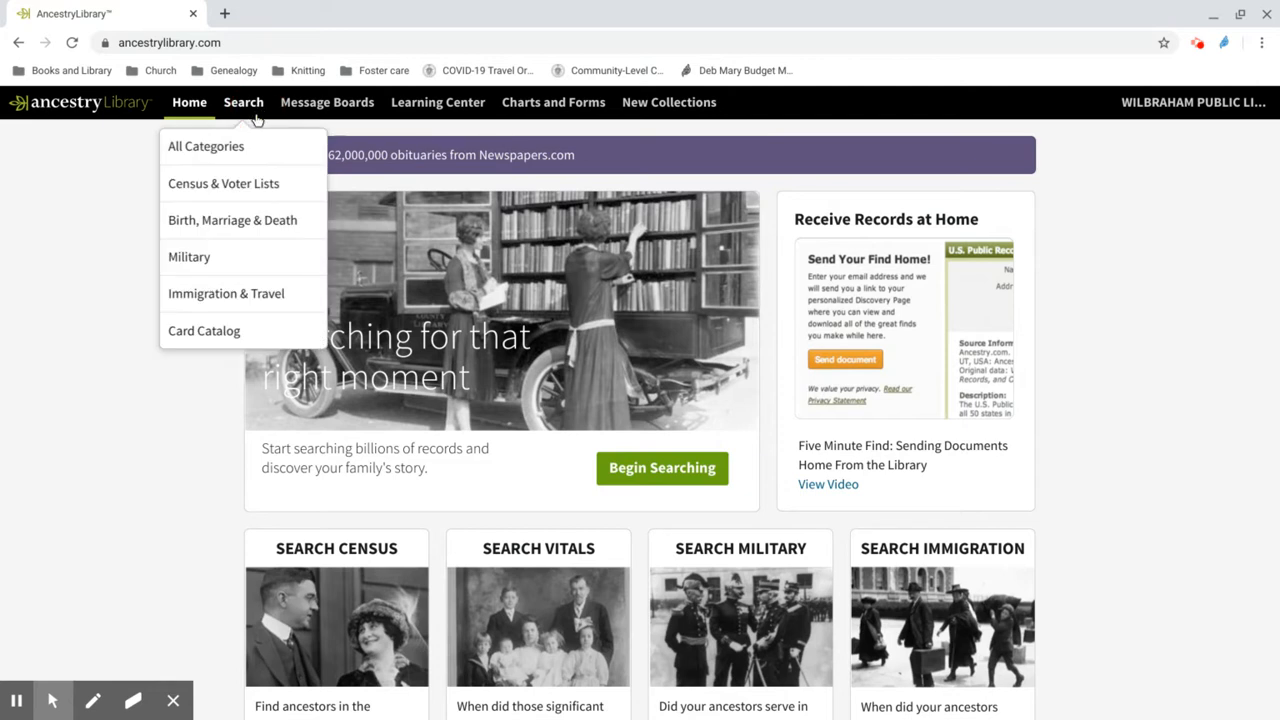
pyautogui.click(206, 146)
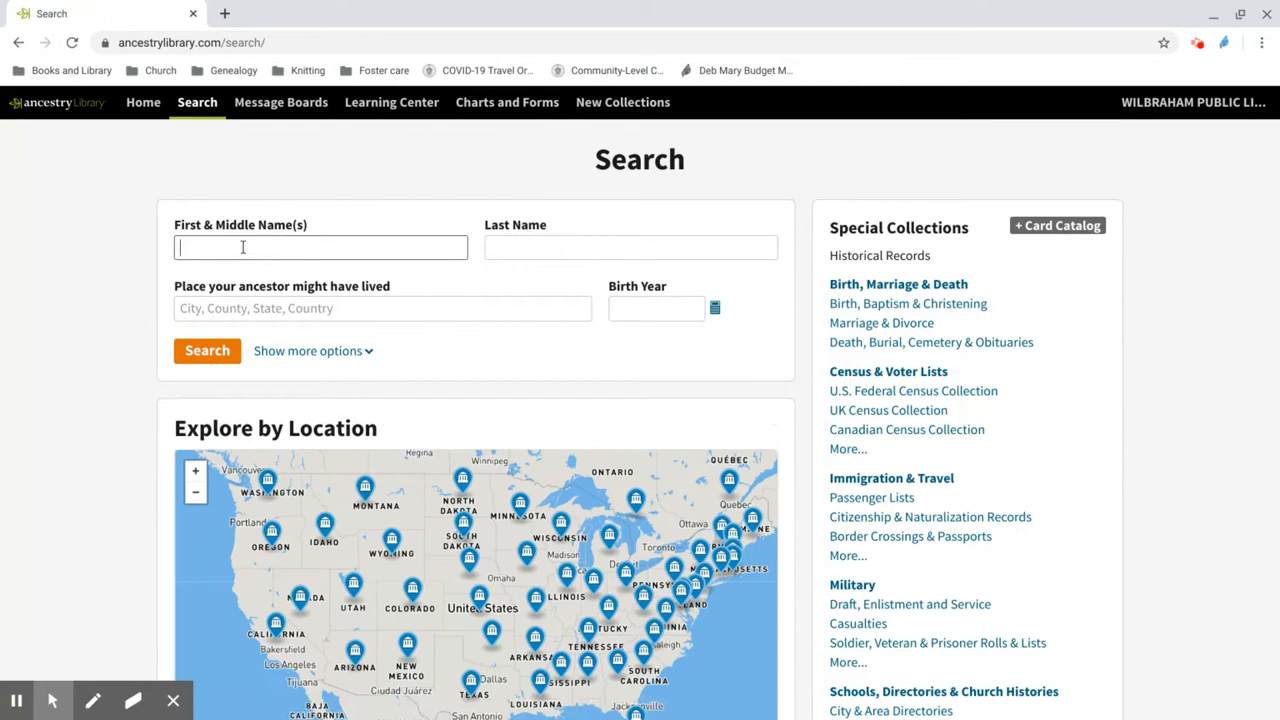
pyautogui.write('Combs')
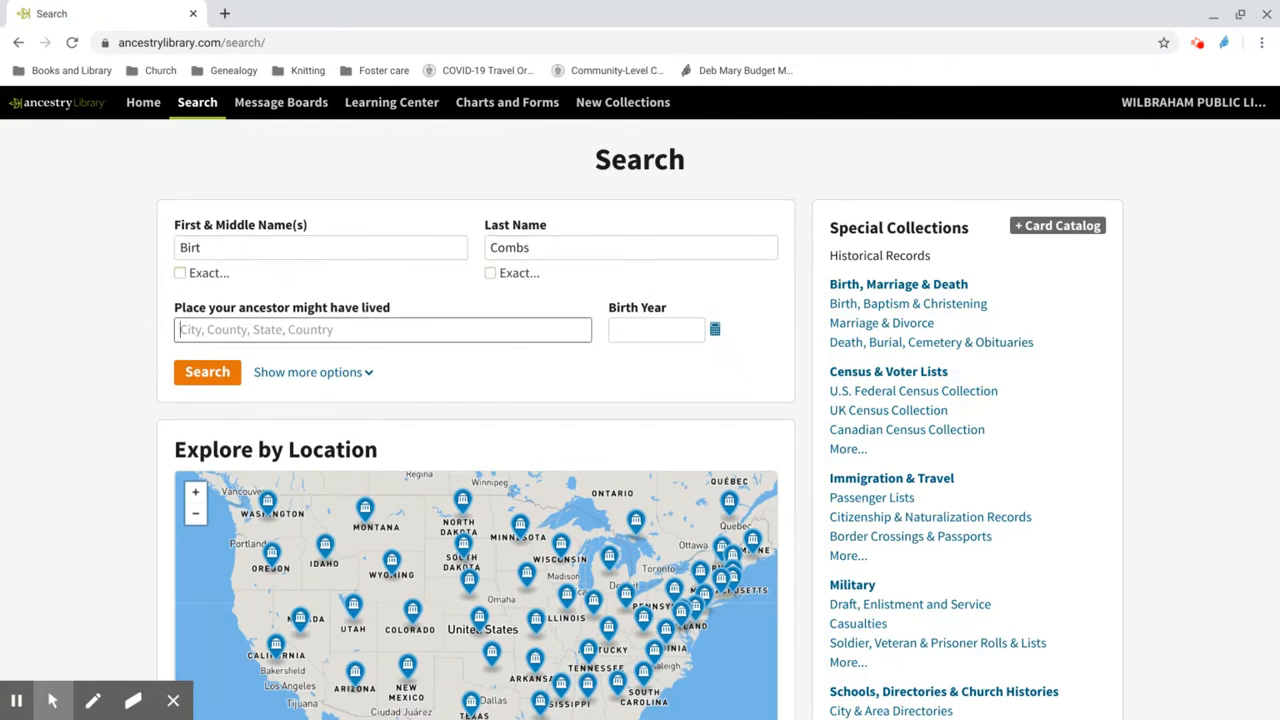
pyautogui.write('New')
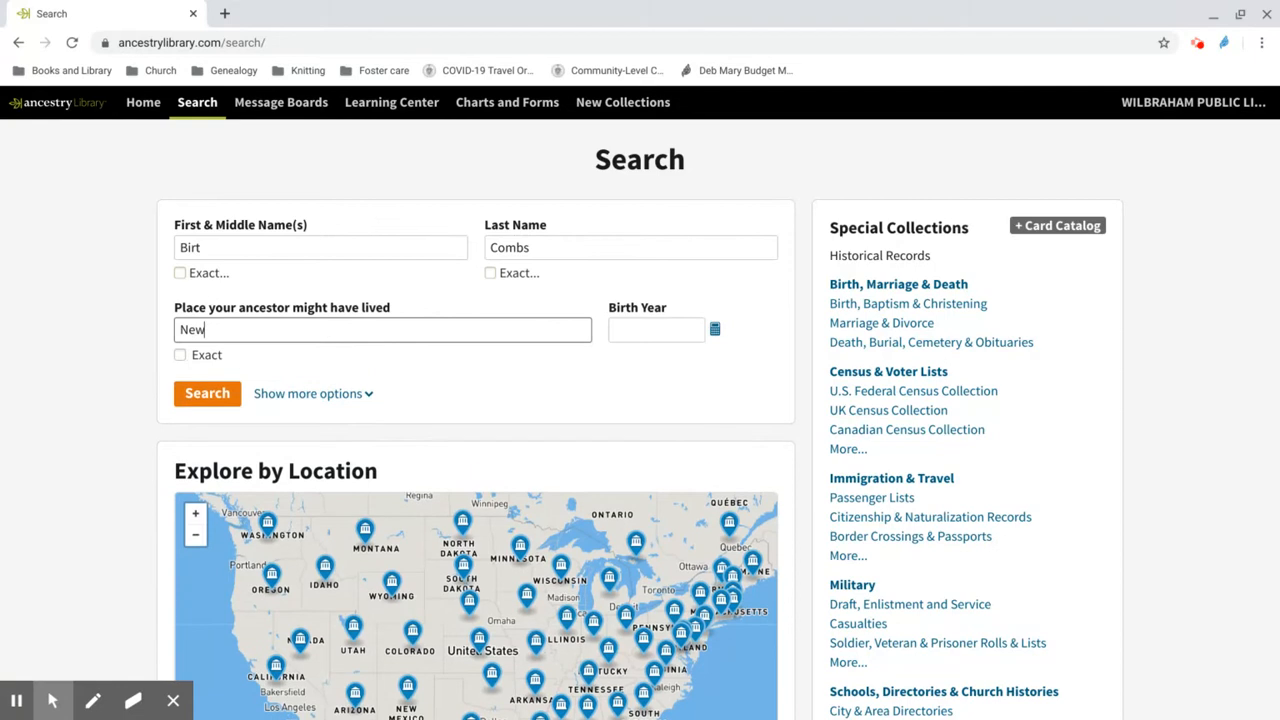
pyautogui.write('187')
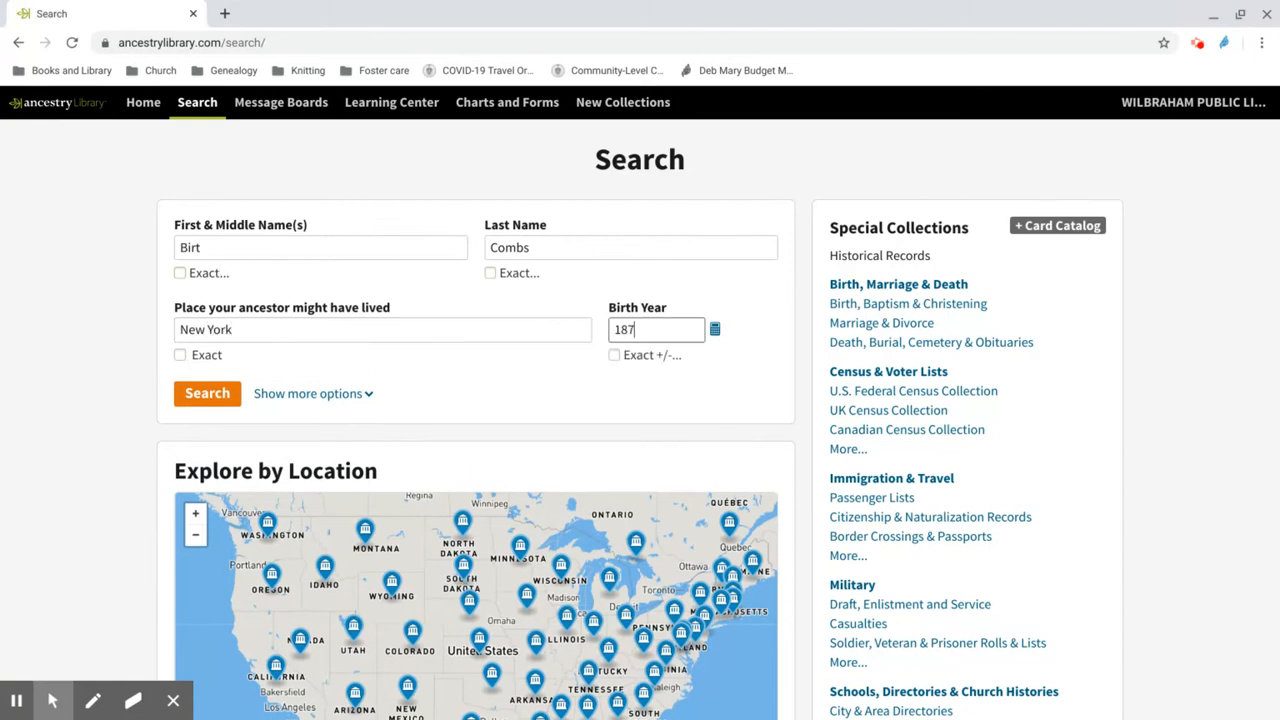
pyautogui.click(208, 392)
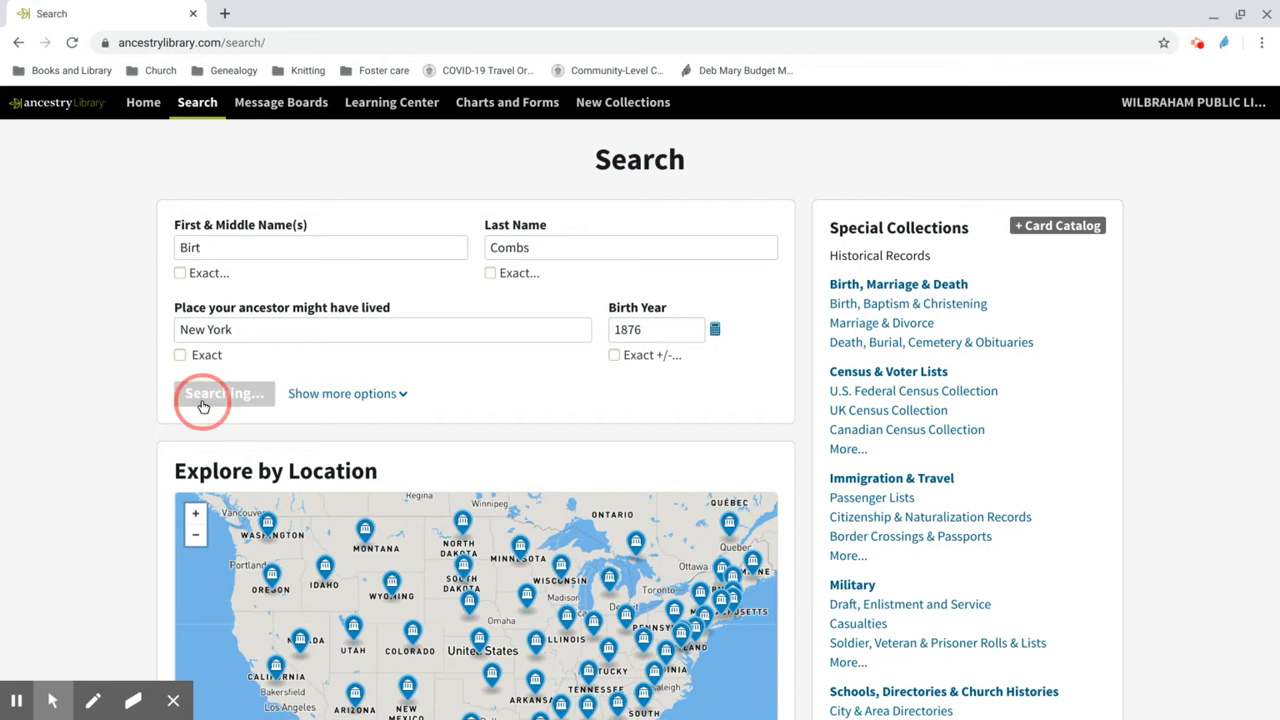
pyautogui.click(224, 392)
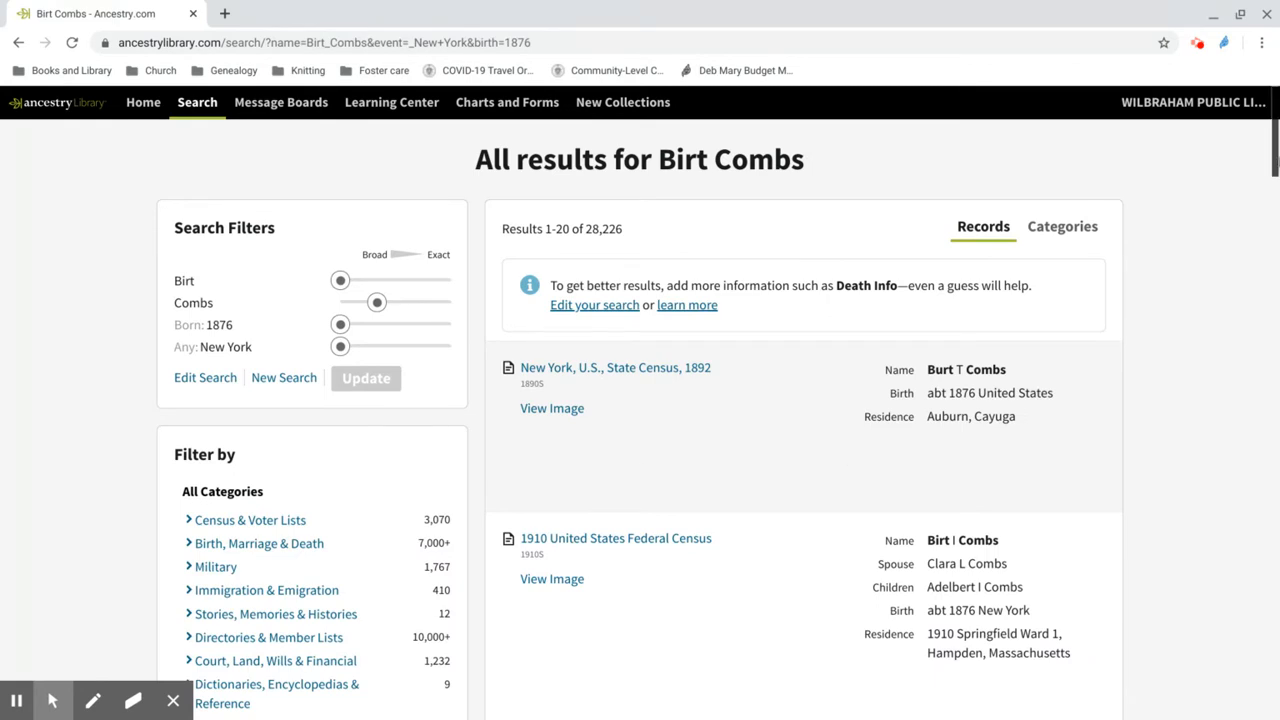
pyautogui.scroll(-3)
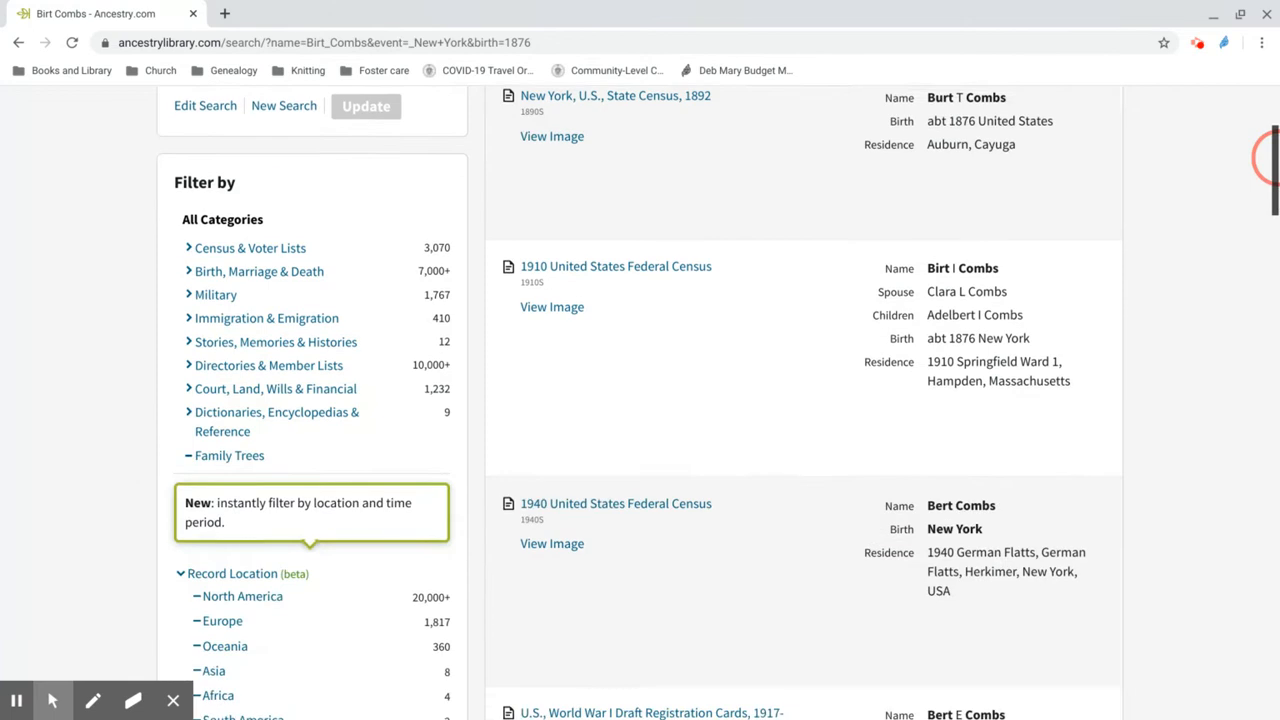
pyautogui.scroll(3)
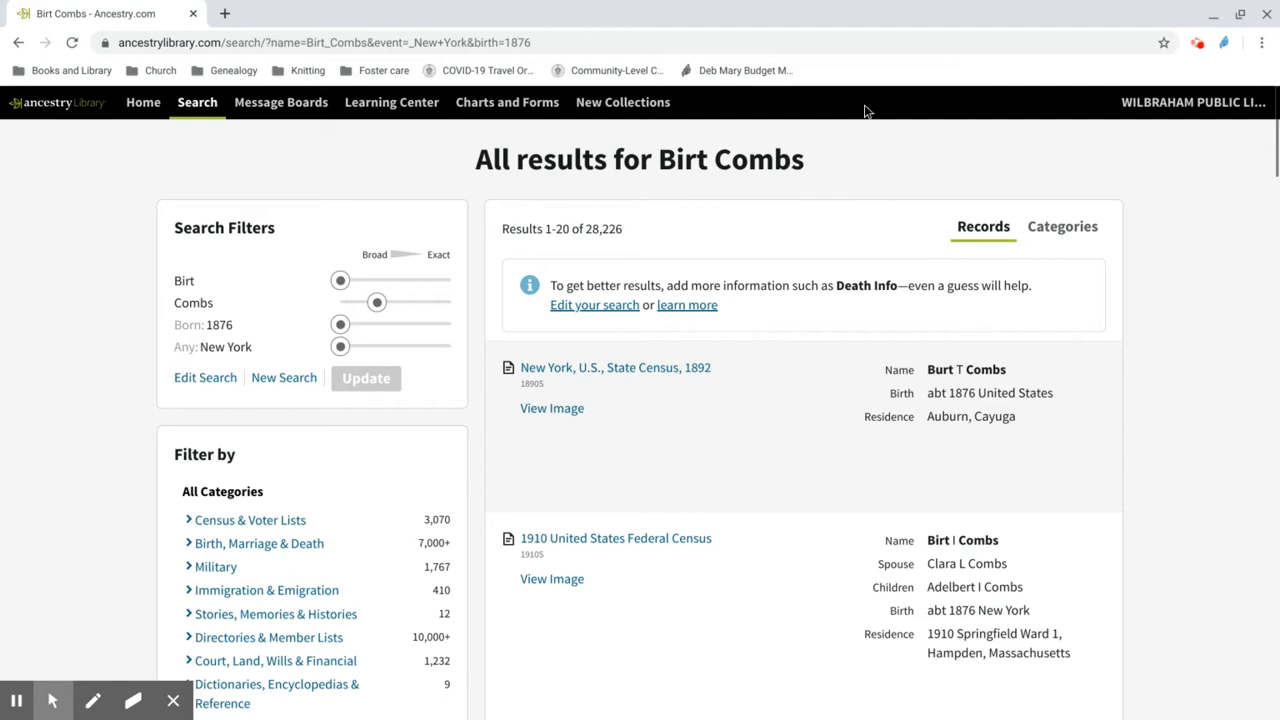
pyautogui.moveTo(308, 284)
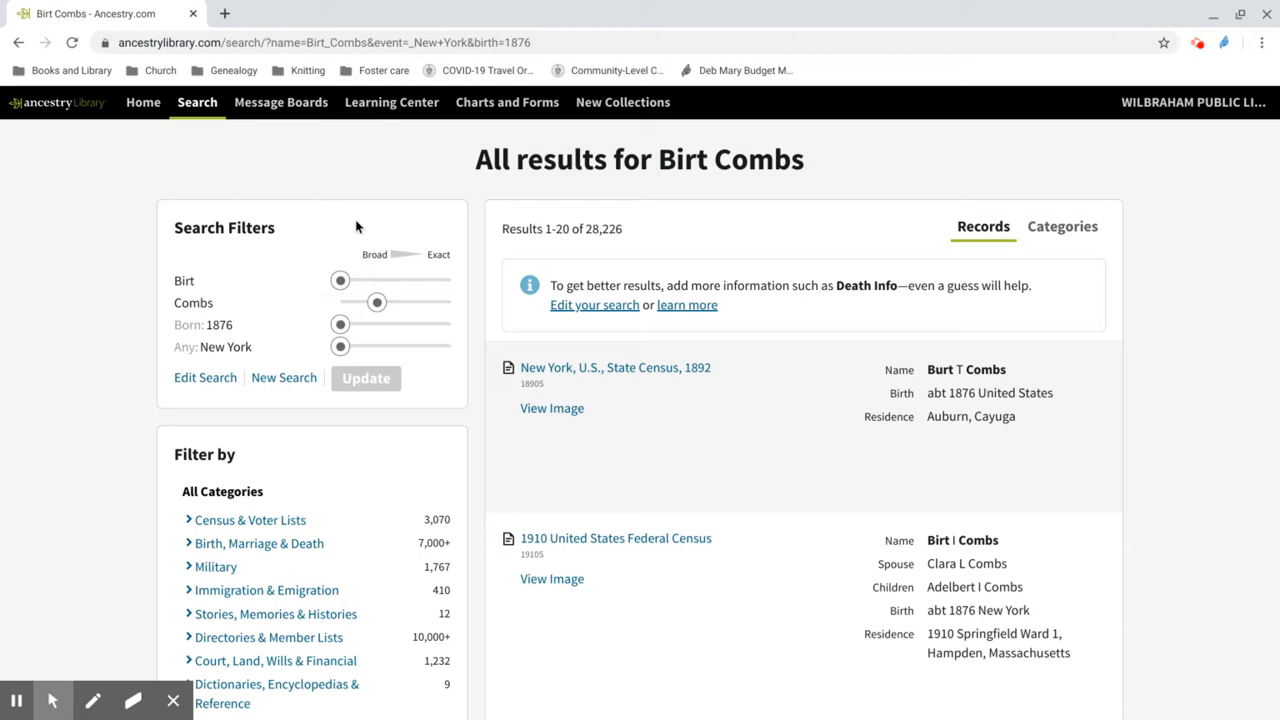
pyautogui.moveTo(376, 304)
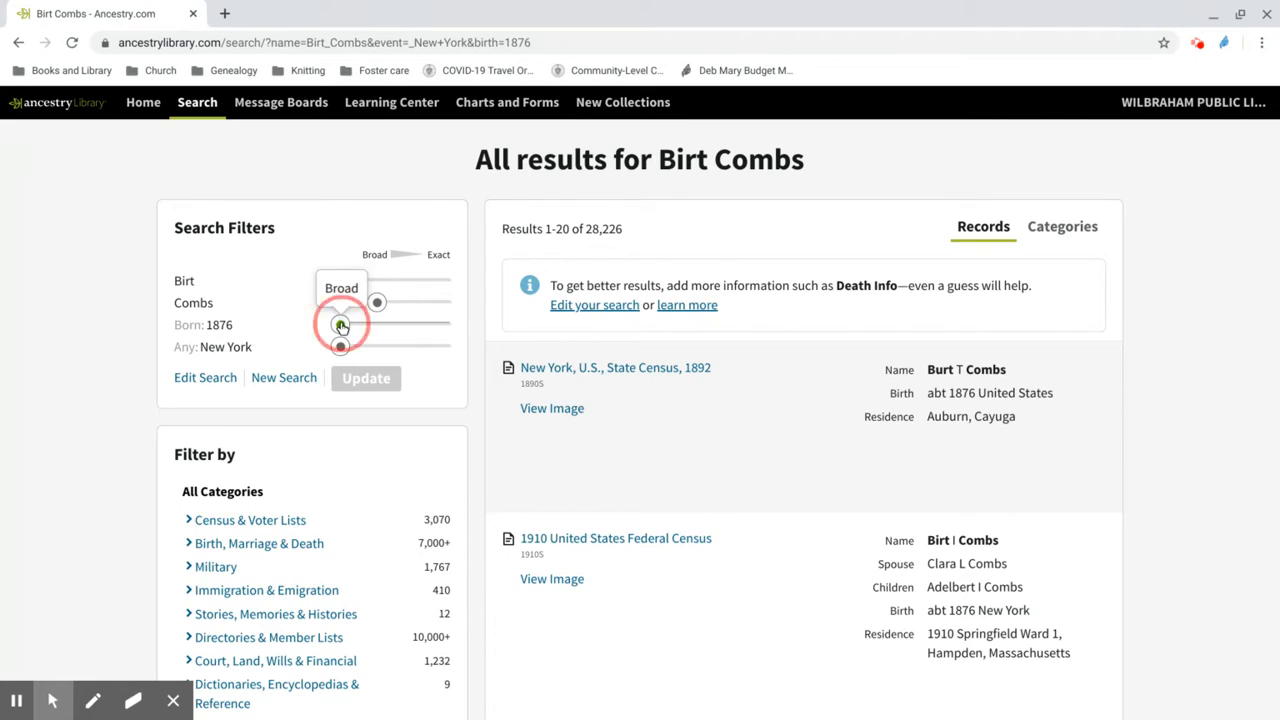
pyautogui.moveTo(340, 324); pyautogui.dragTo(360, 324)
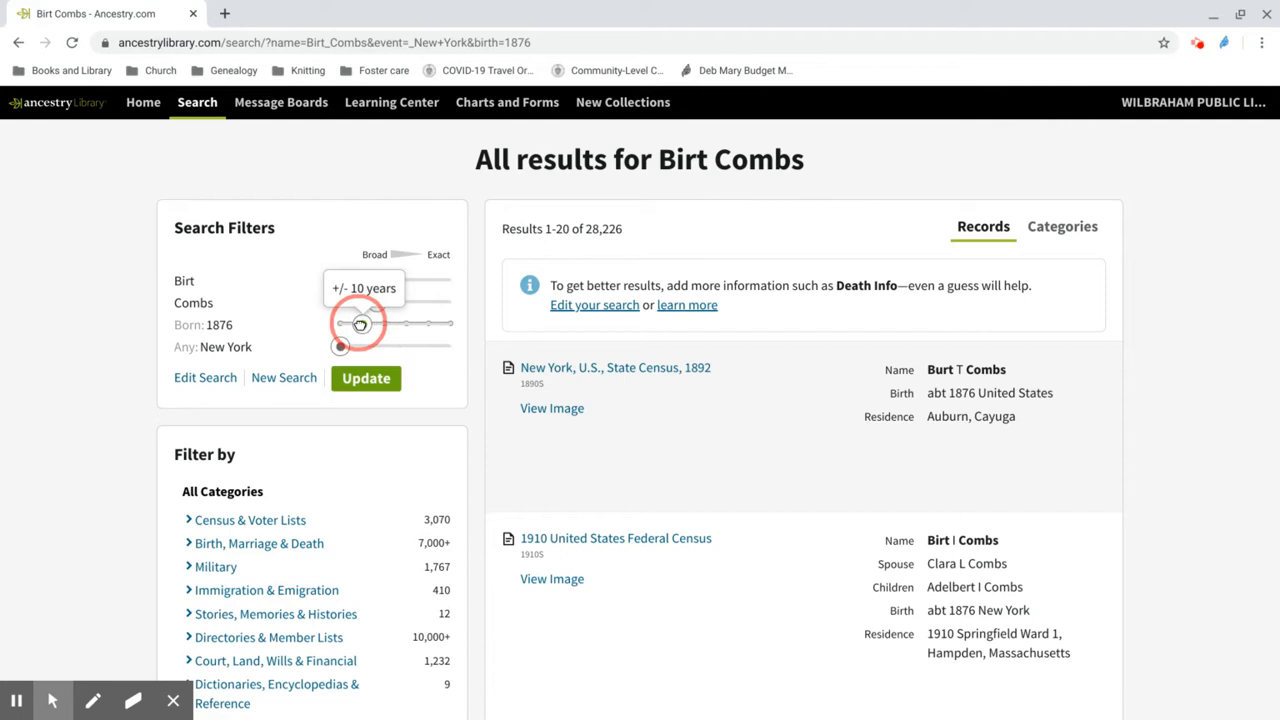
pyautogui.moveTo(360, 322); pyautogui.dragTo(410, 322)
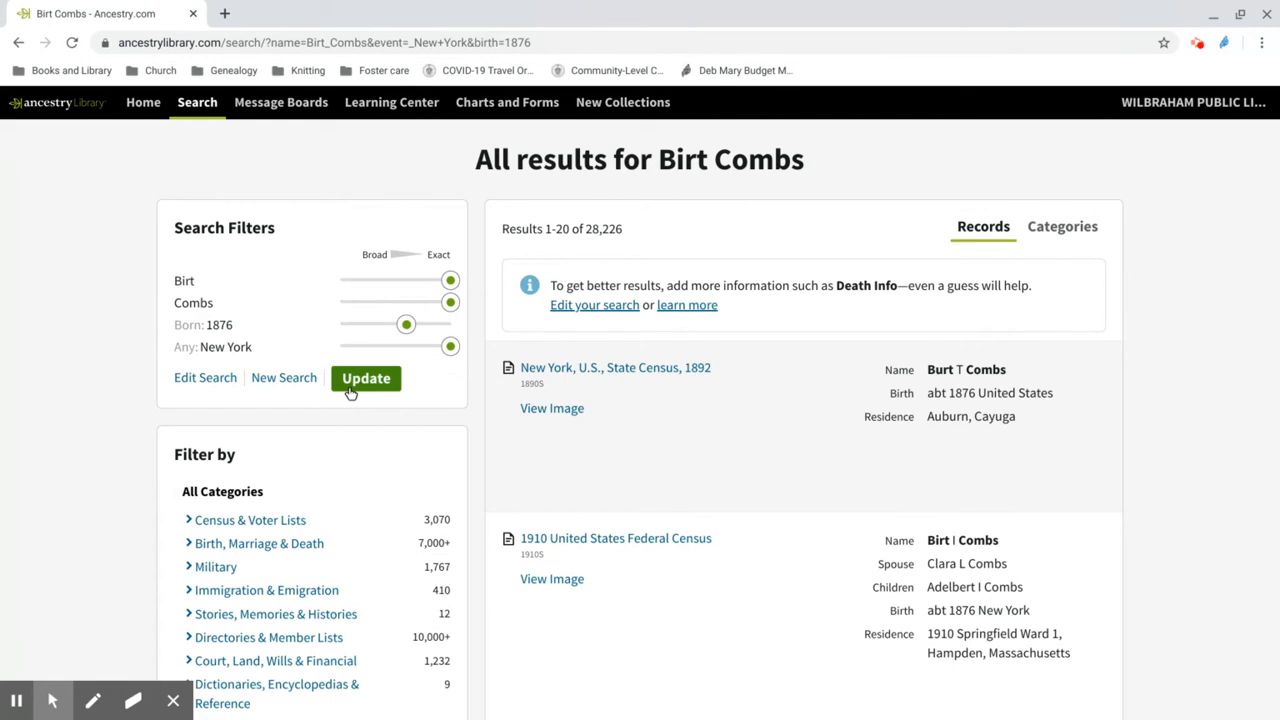
pyautogui.click(366, 378)
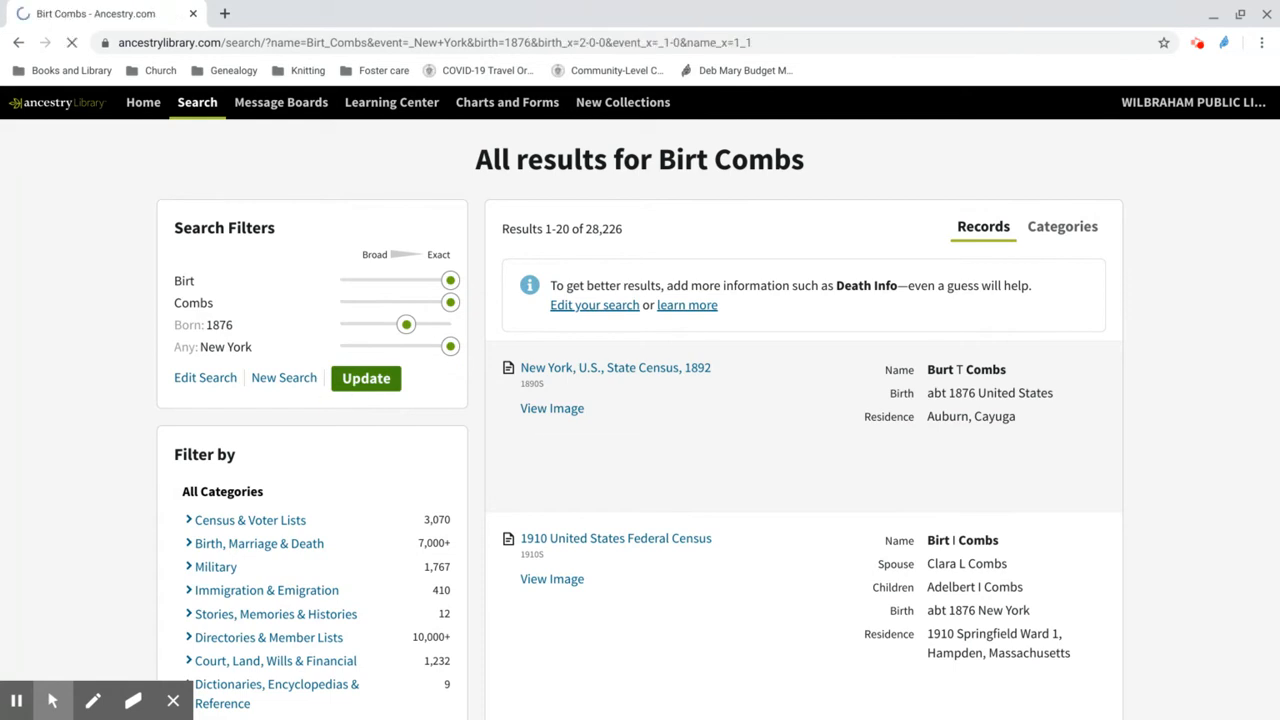
pyautogui.click(366, 378)
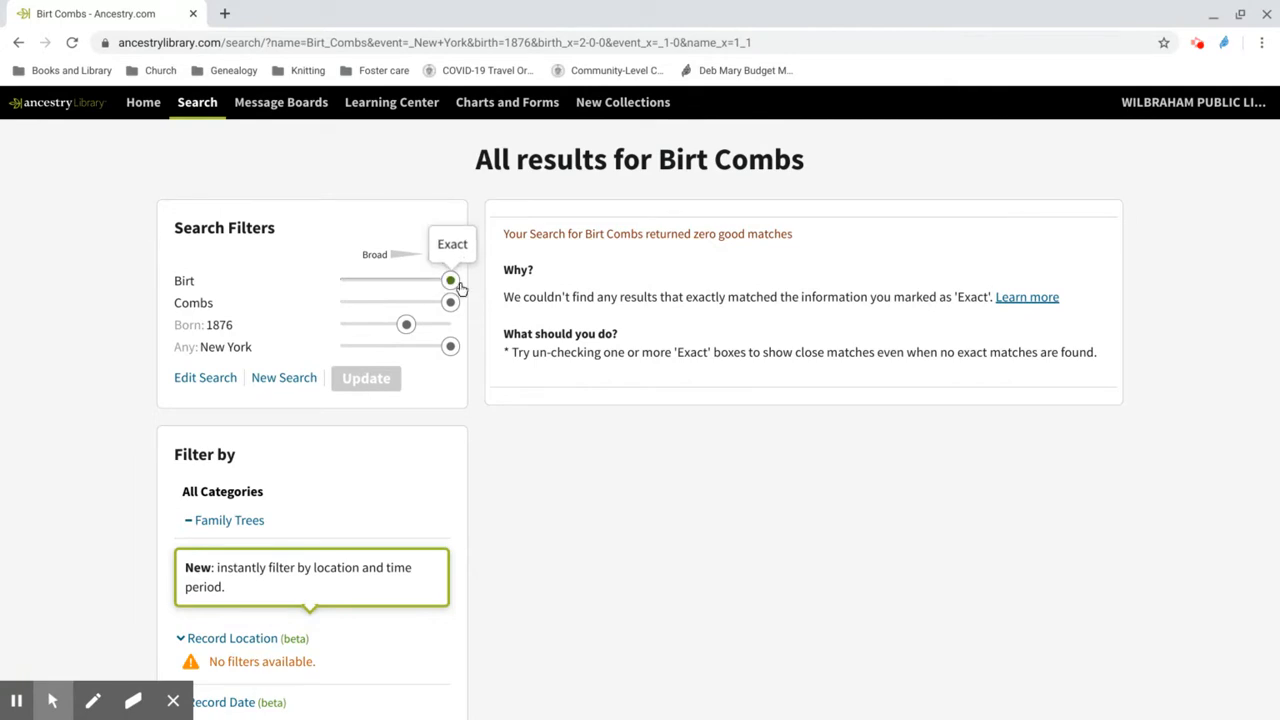
# Loosen name and place matching to broad, keep birth year +/- 1, and update to 804 results.
pyautogui.moveTo(450, 280); pyautogui.dragTo(340, 280)
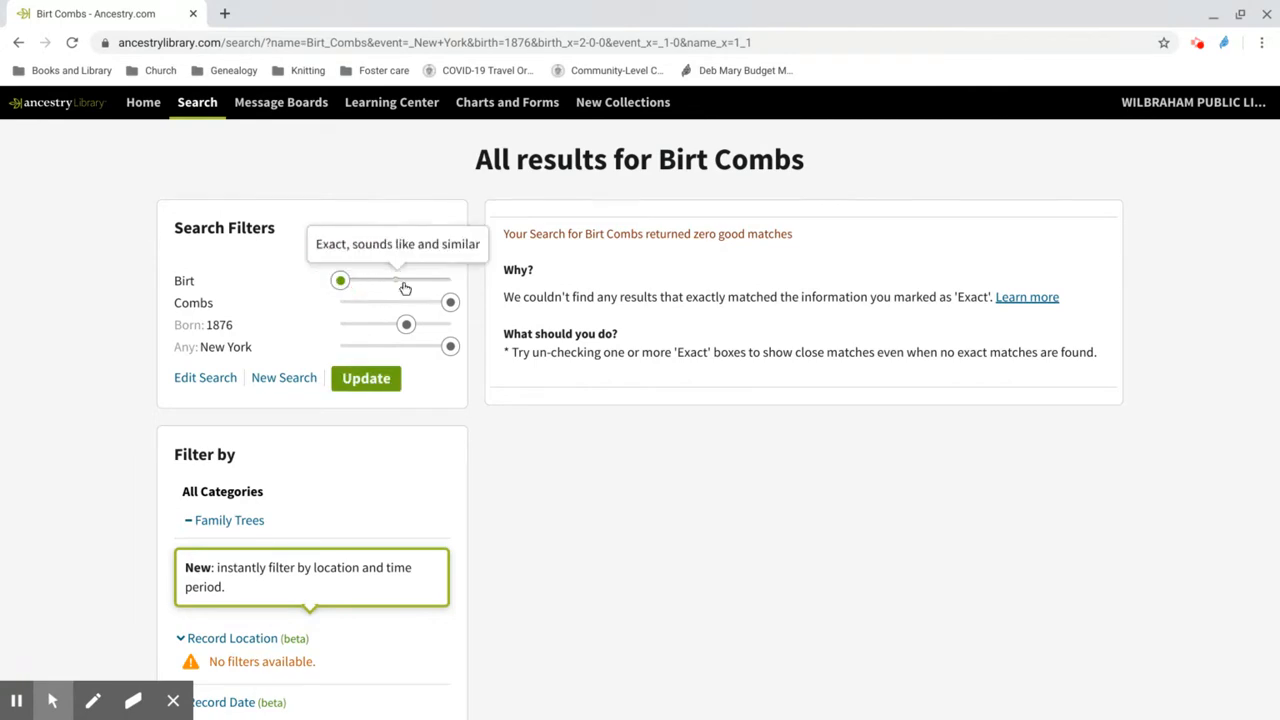
pyautogui.moveTo(340, 280); pyautogui.dragTo(380, 302)
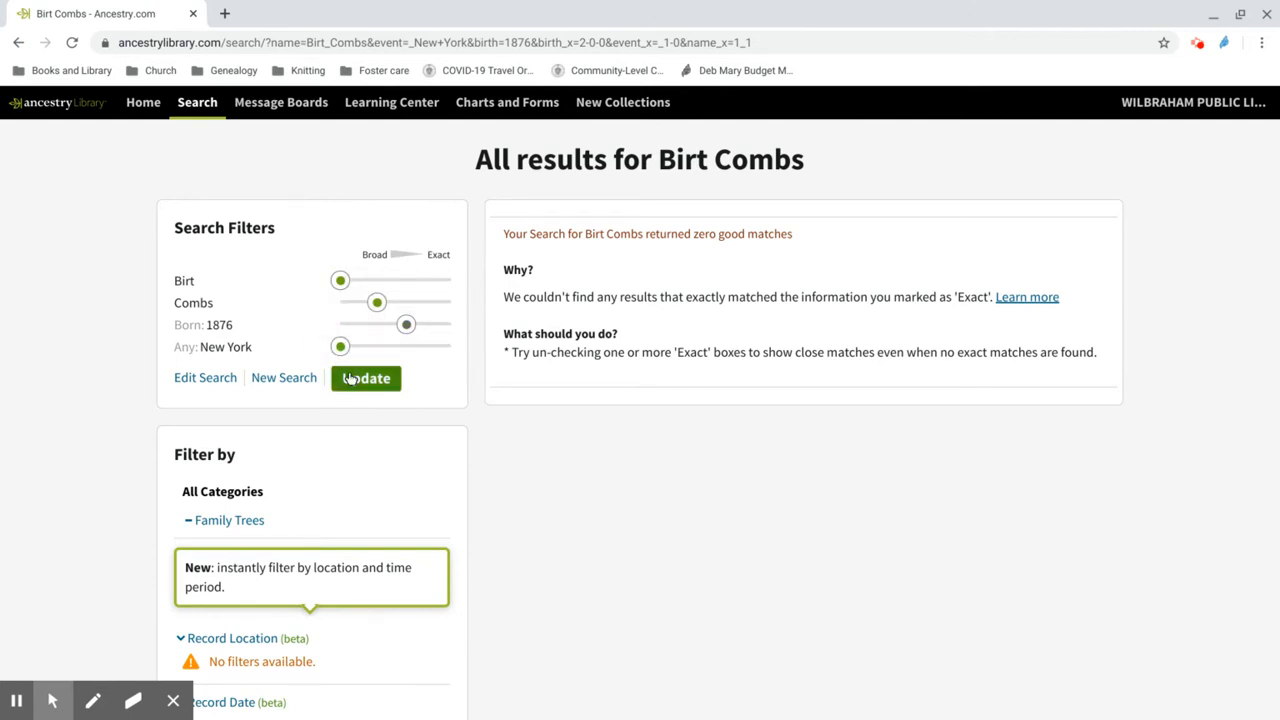
pyautogui.click(366, 378)
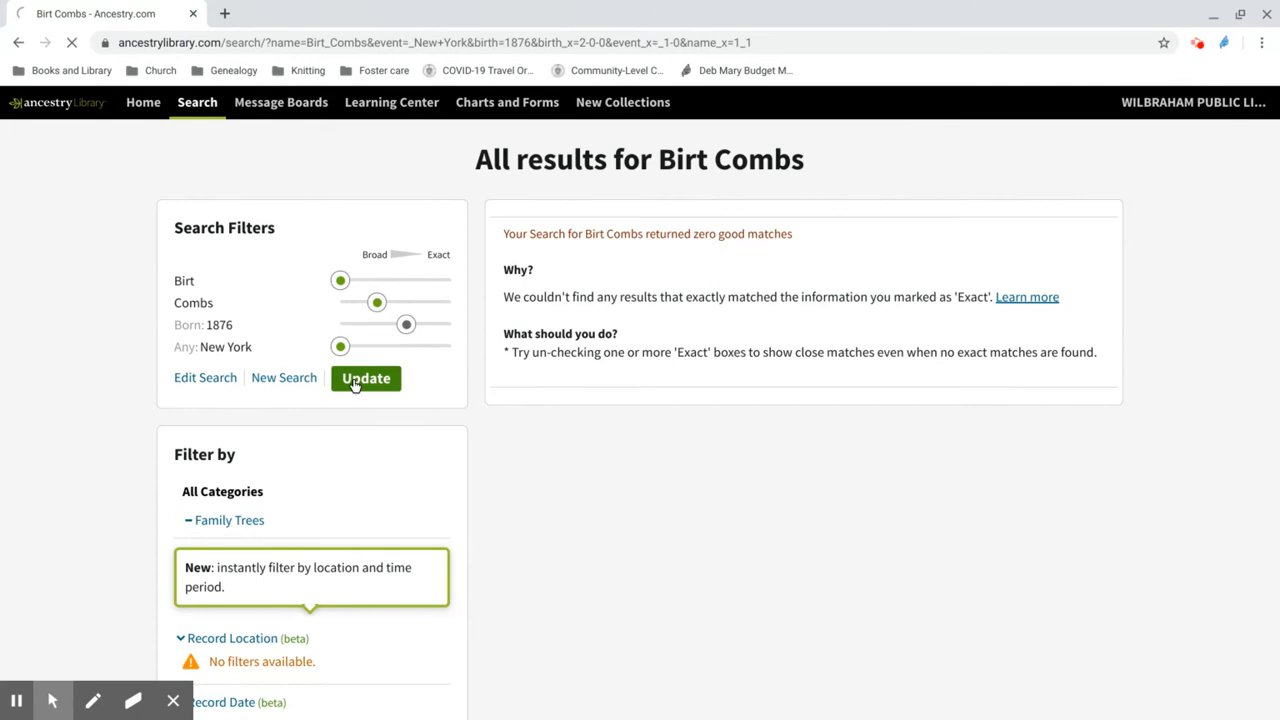
pyautogui.click(364, 378)
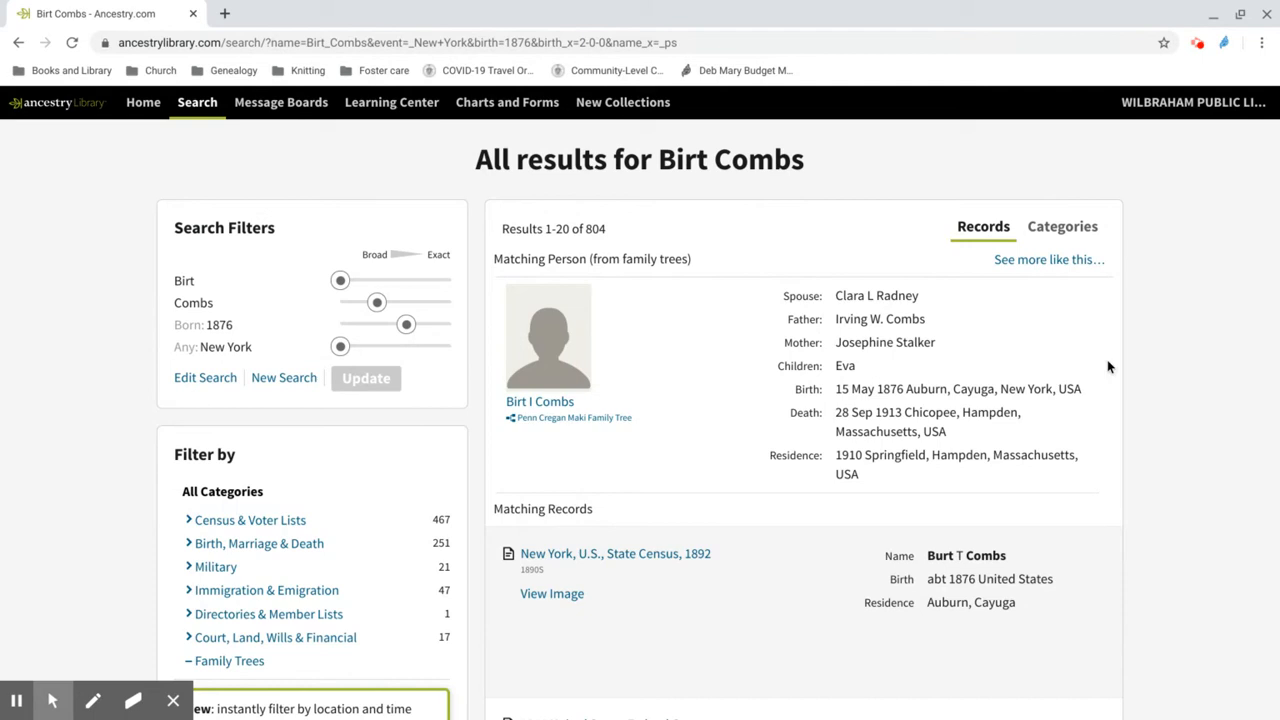
pyautogui.moveTo(406, 324)
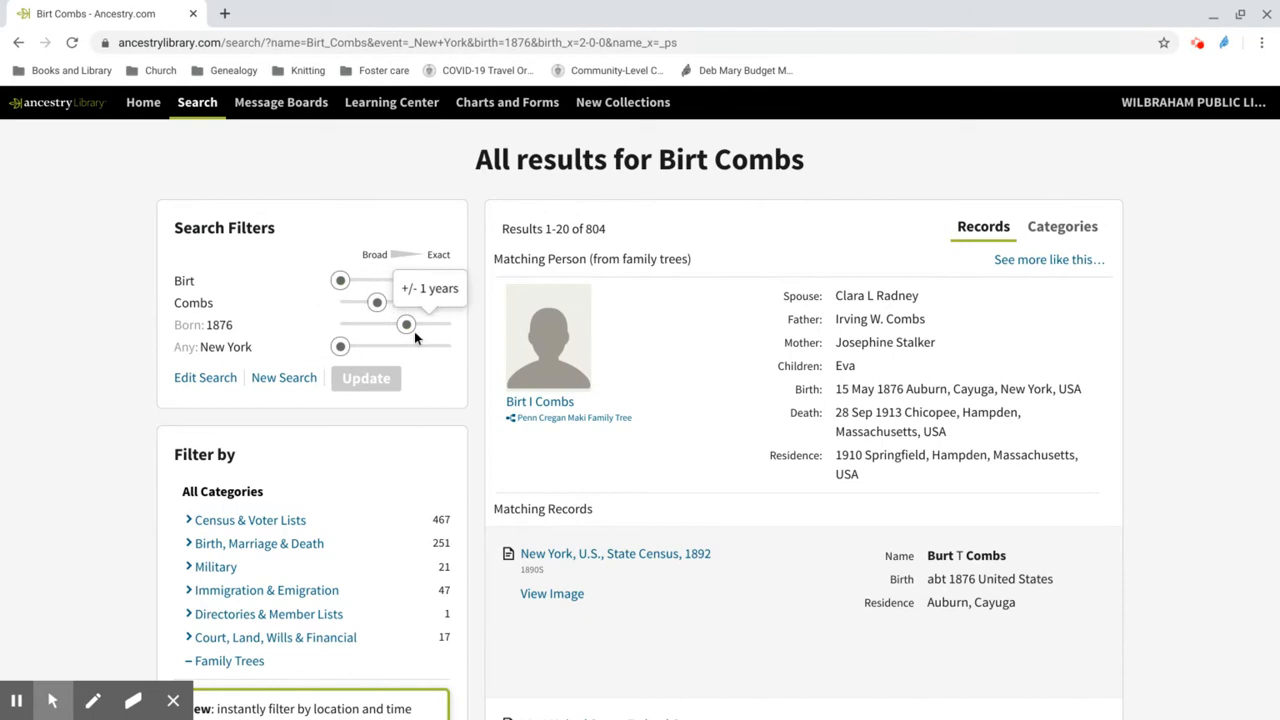
pyautogui.moveTo(644, 344)
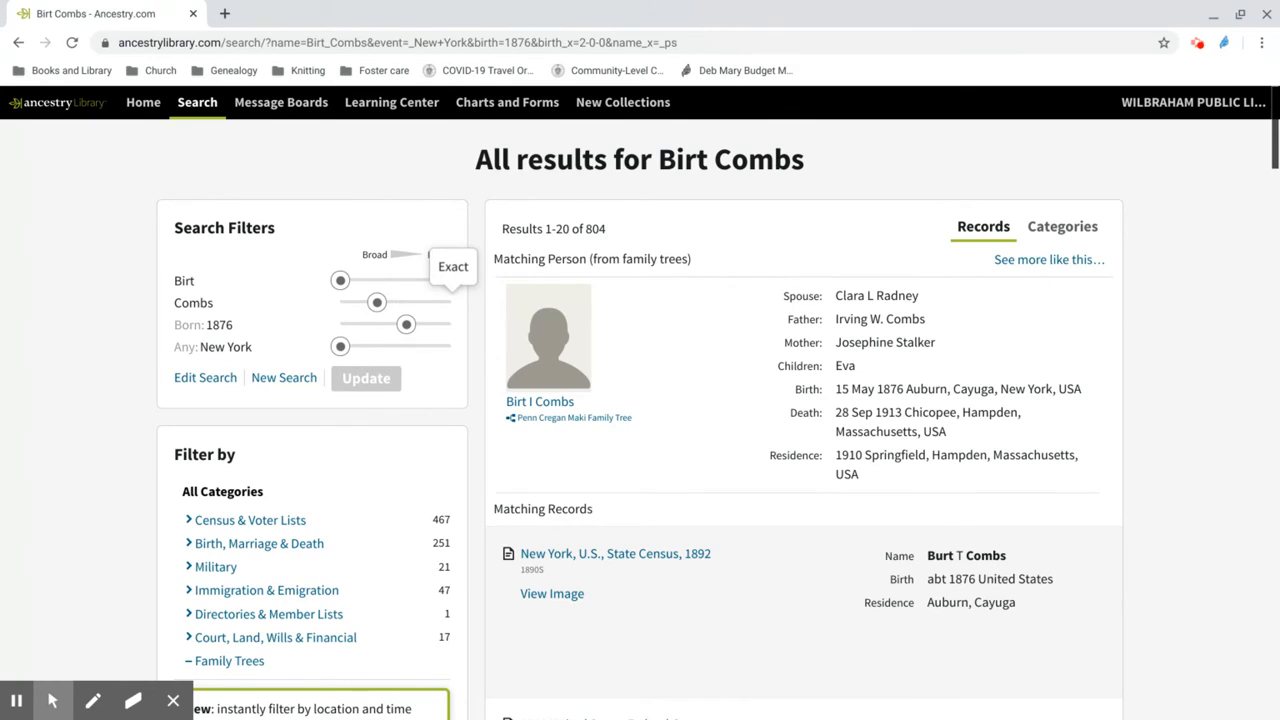
pyautogui.moveTo(1234, 150)
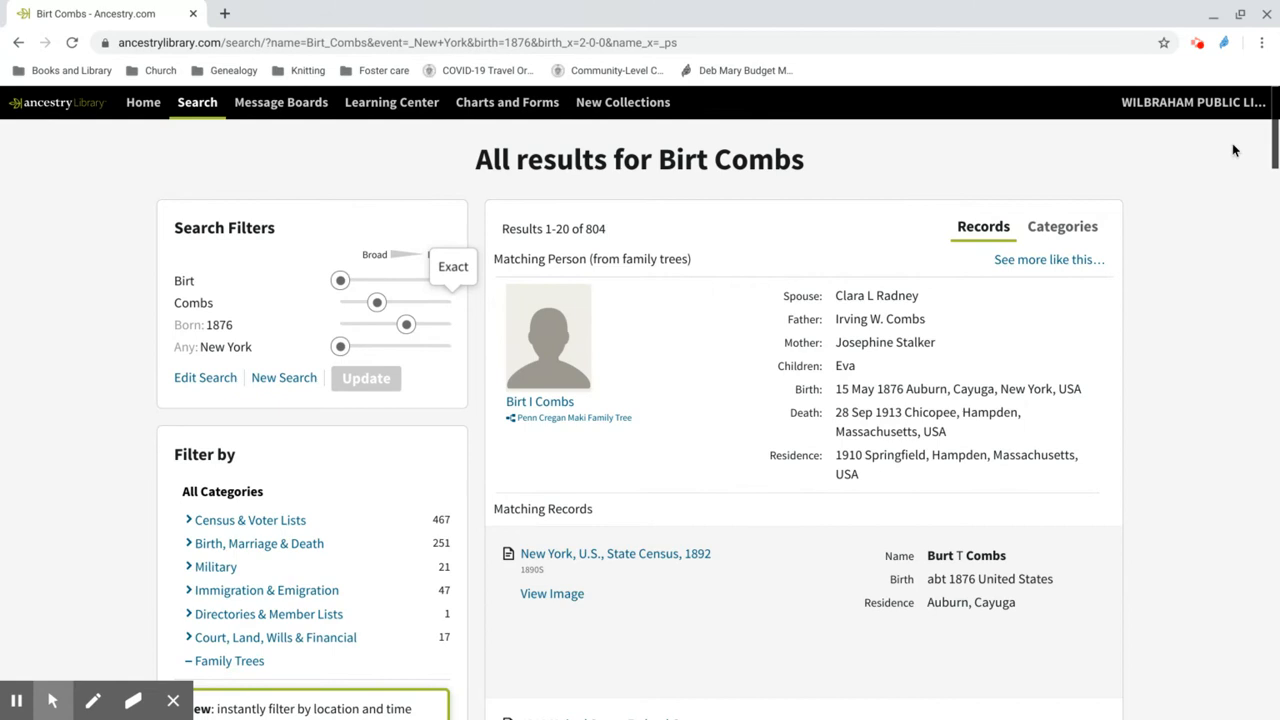
# Search Military Records for Adelbert Combs born 1898, correcting the year from 1989.
pyautogui.click(196, 102)
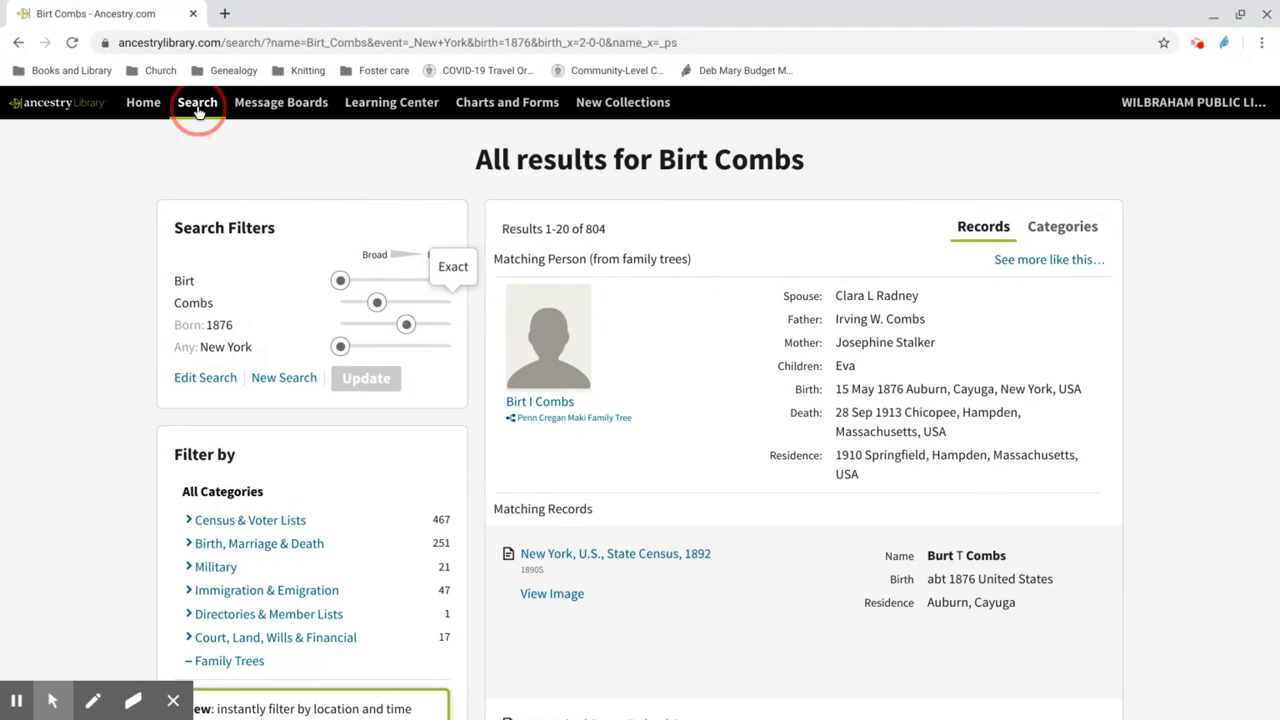
pyautogui.click(196, 102)
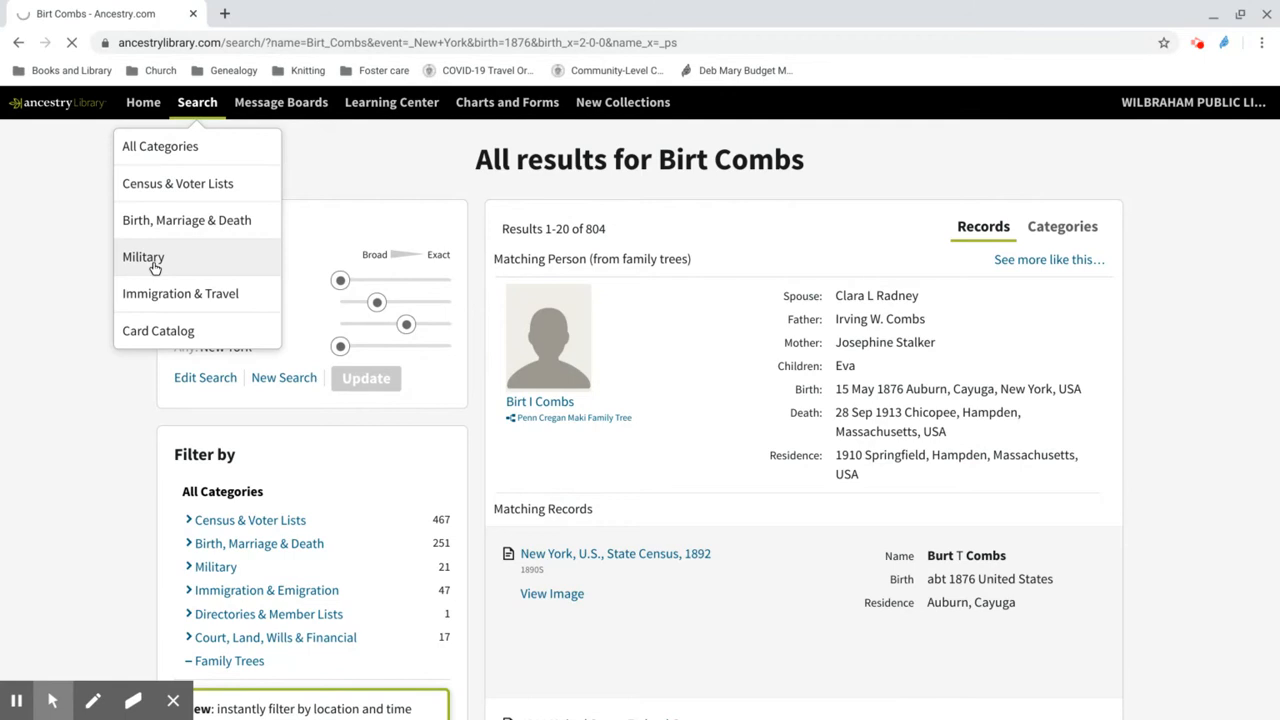
pyautogui.click(142, 256)
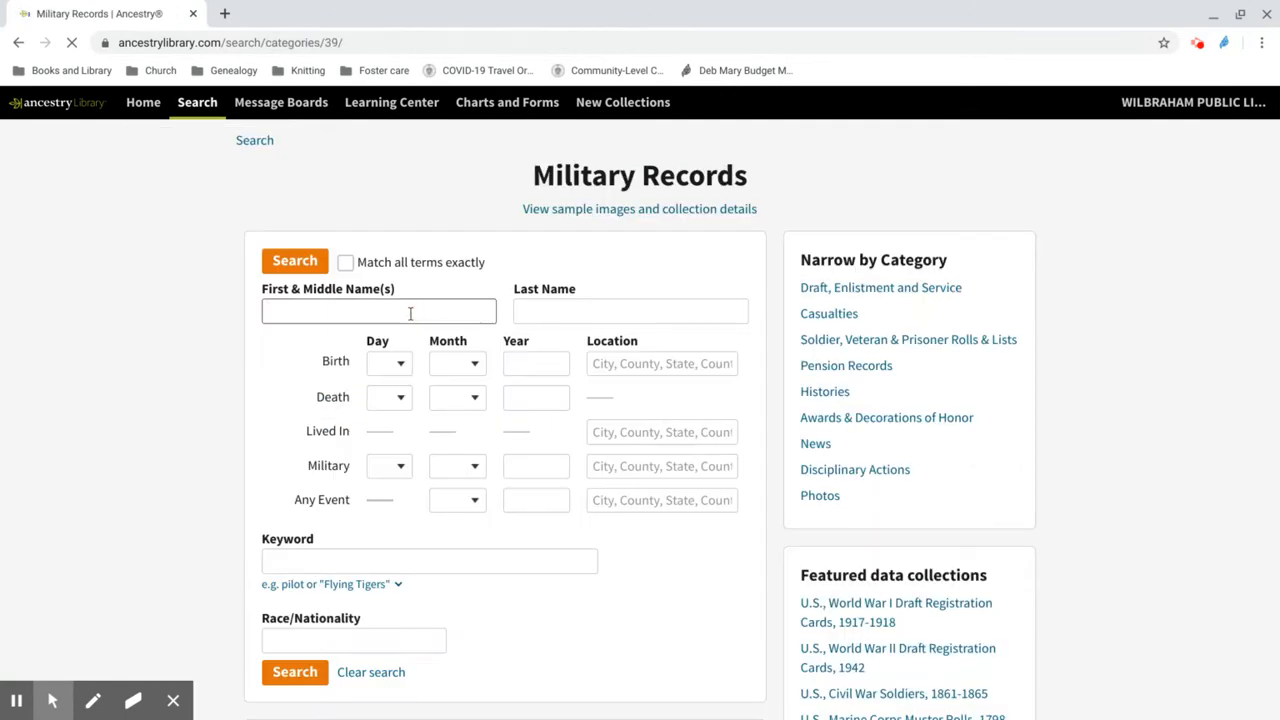
pyautogui.write('combs')
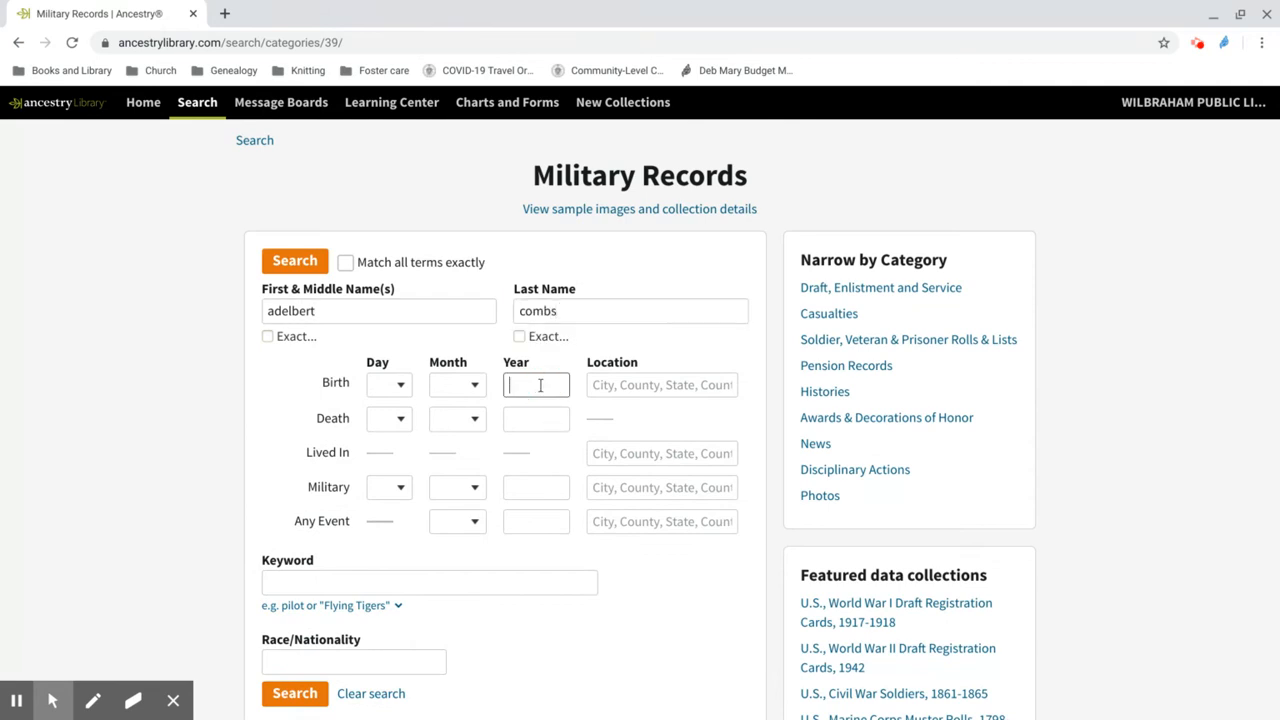
pyautogui.write('1989')
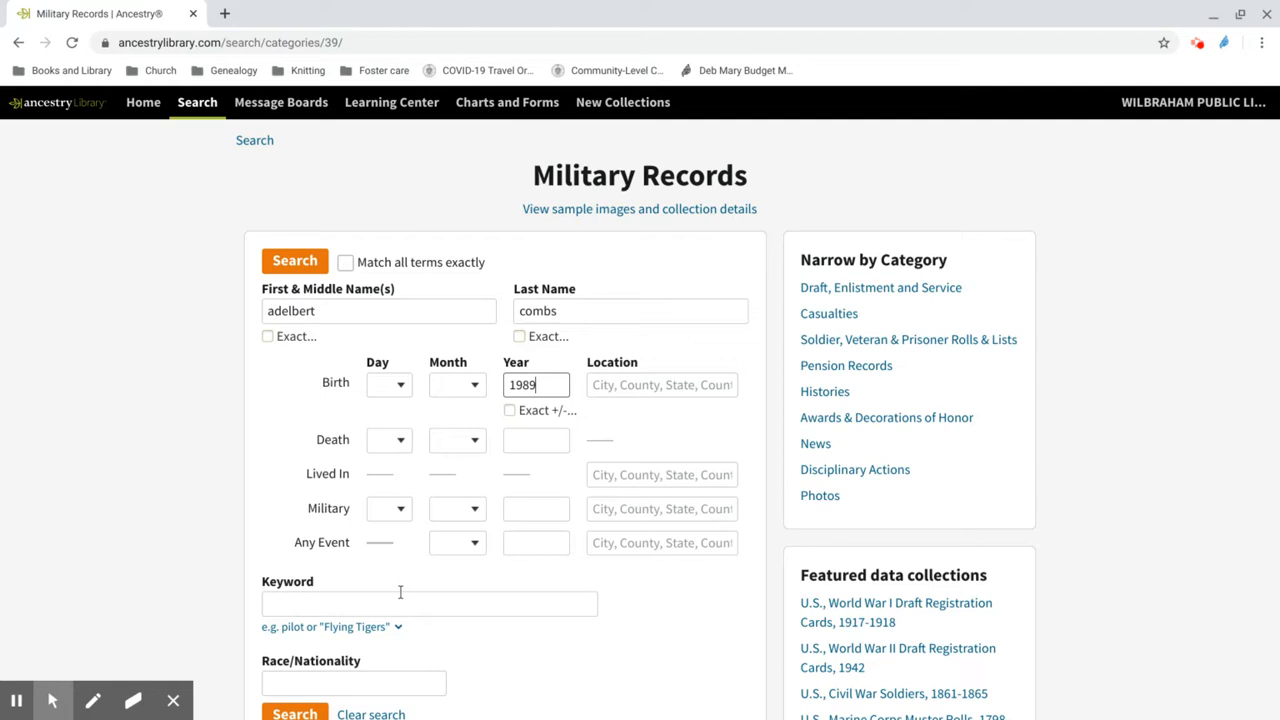
pyautogui.write('1898')
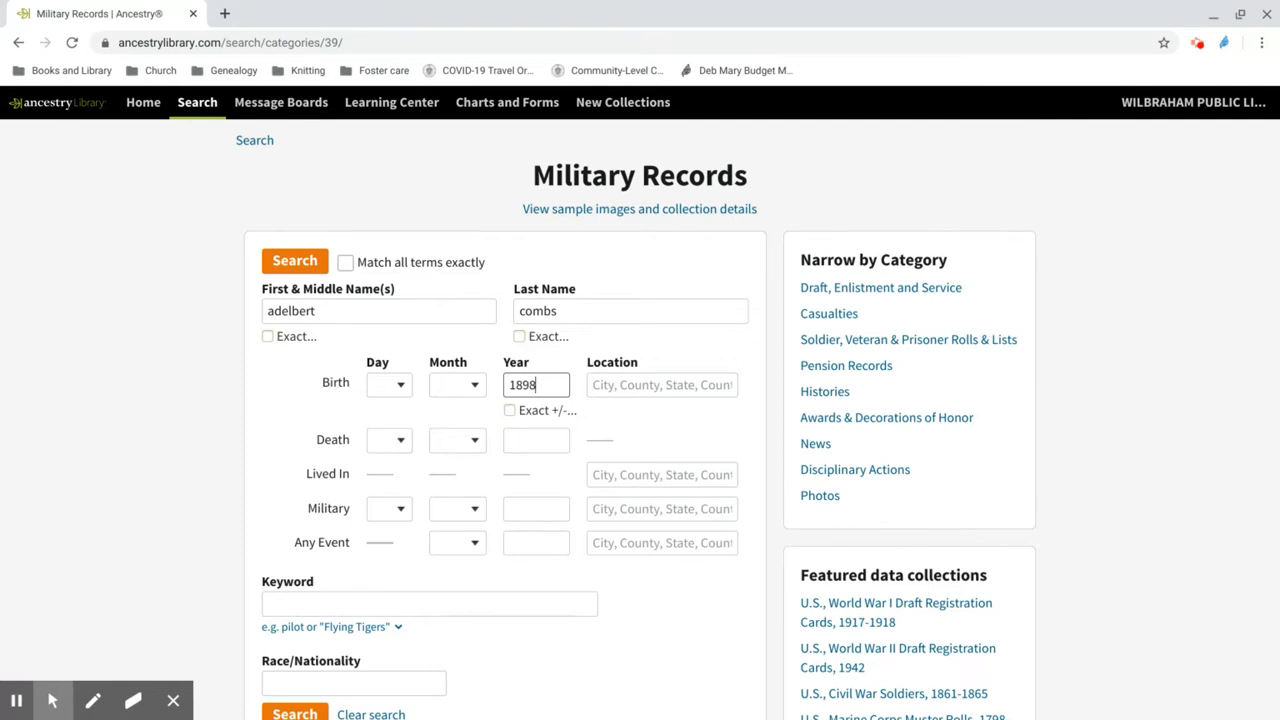
pyautogui.click(294, 260)
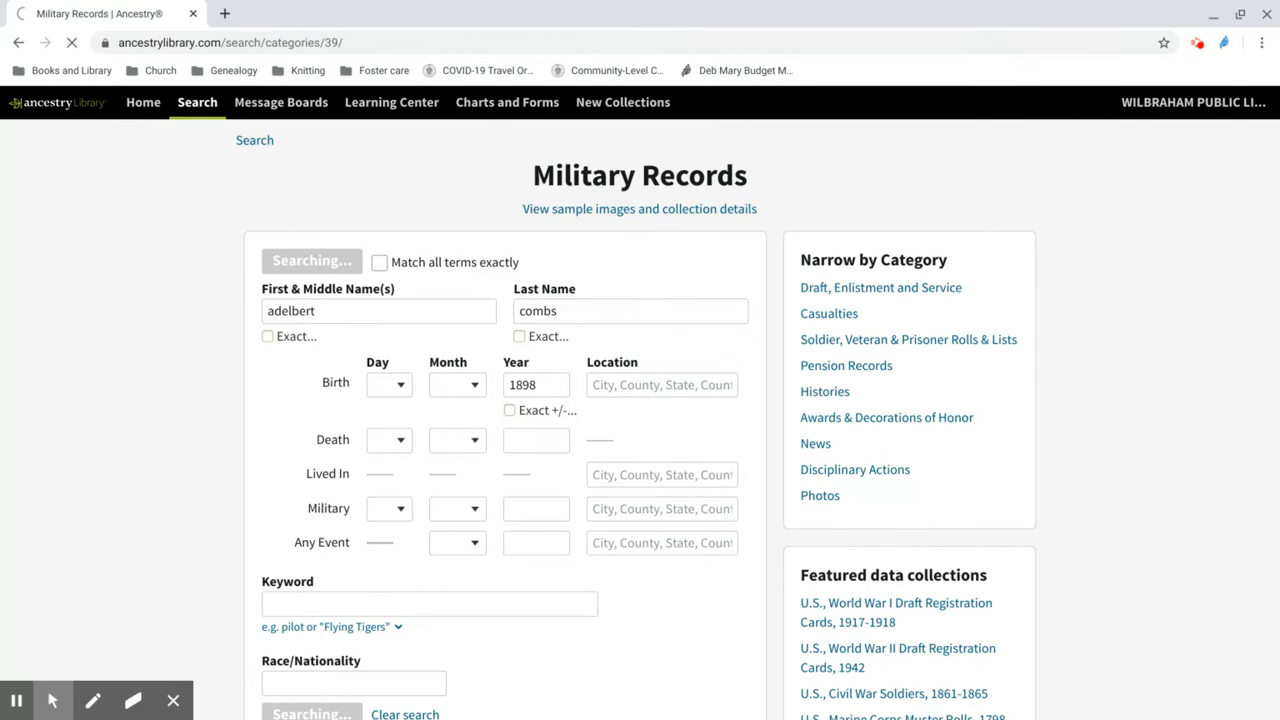
pyautogui.click(312, 260)
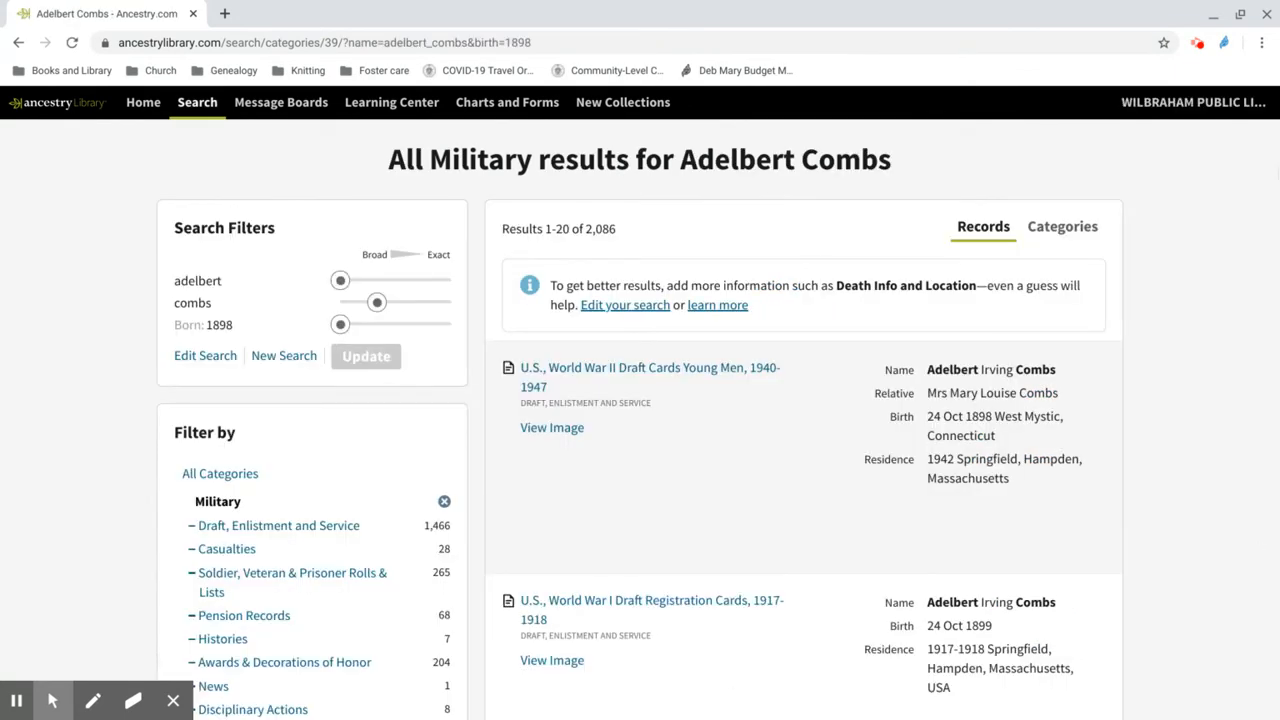
# Browse the 2,086 military results and narrow them to Pension Records.
pyautogui.scroll(-3)
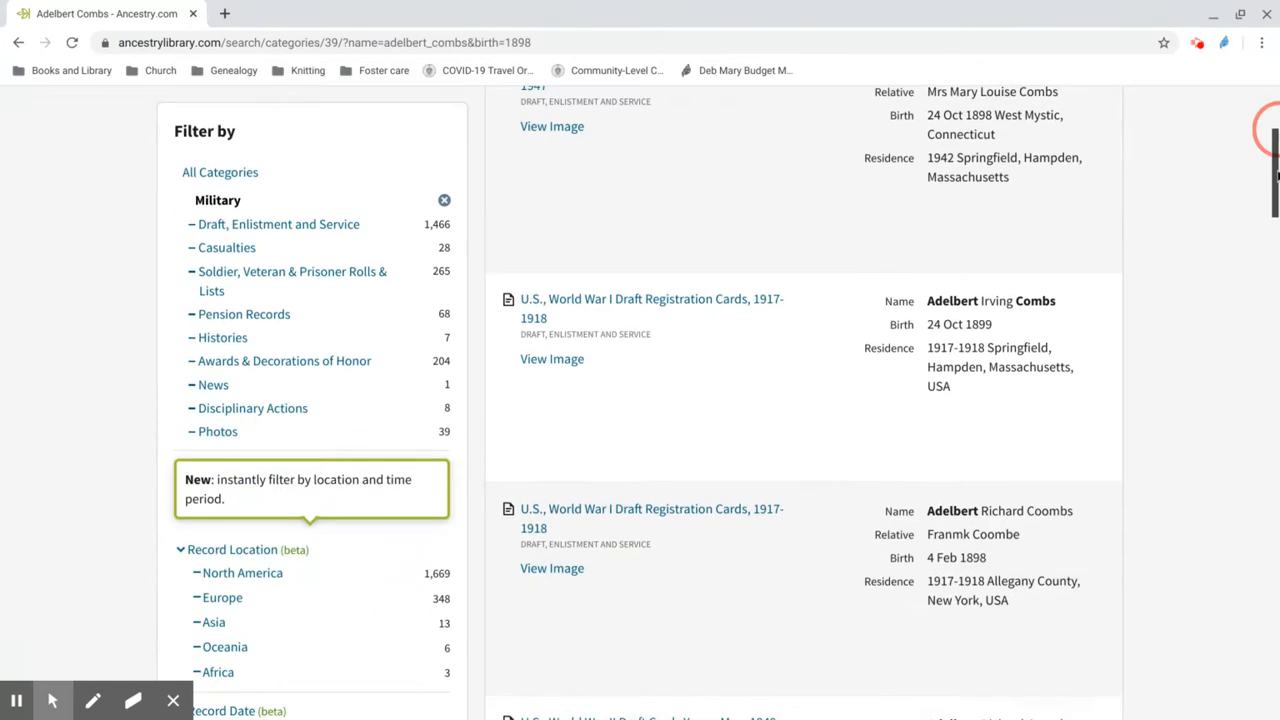
pyautogui.scroll(-3)
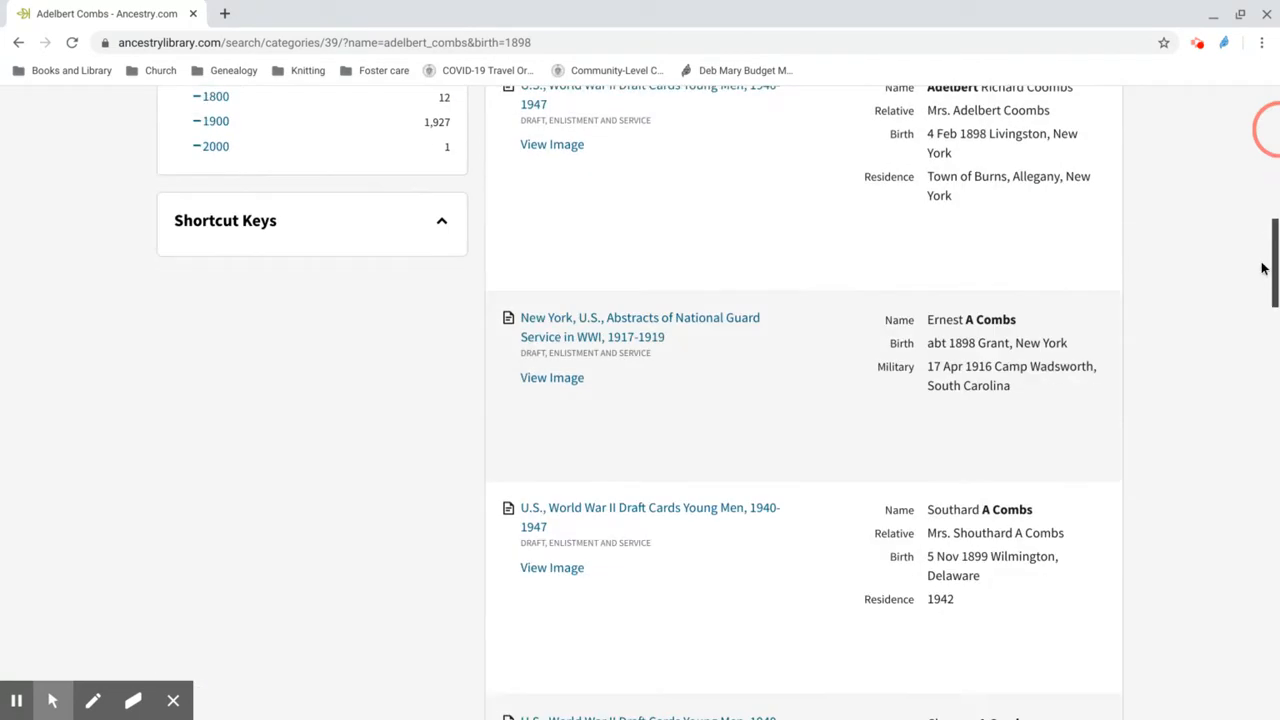
pyautogui.scroll(-3)
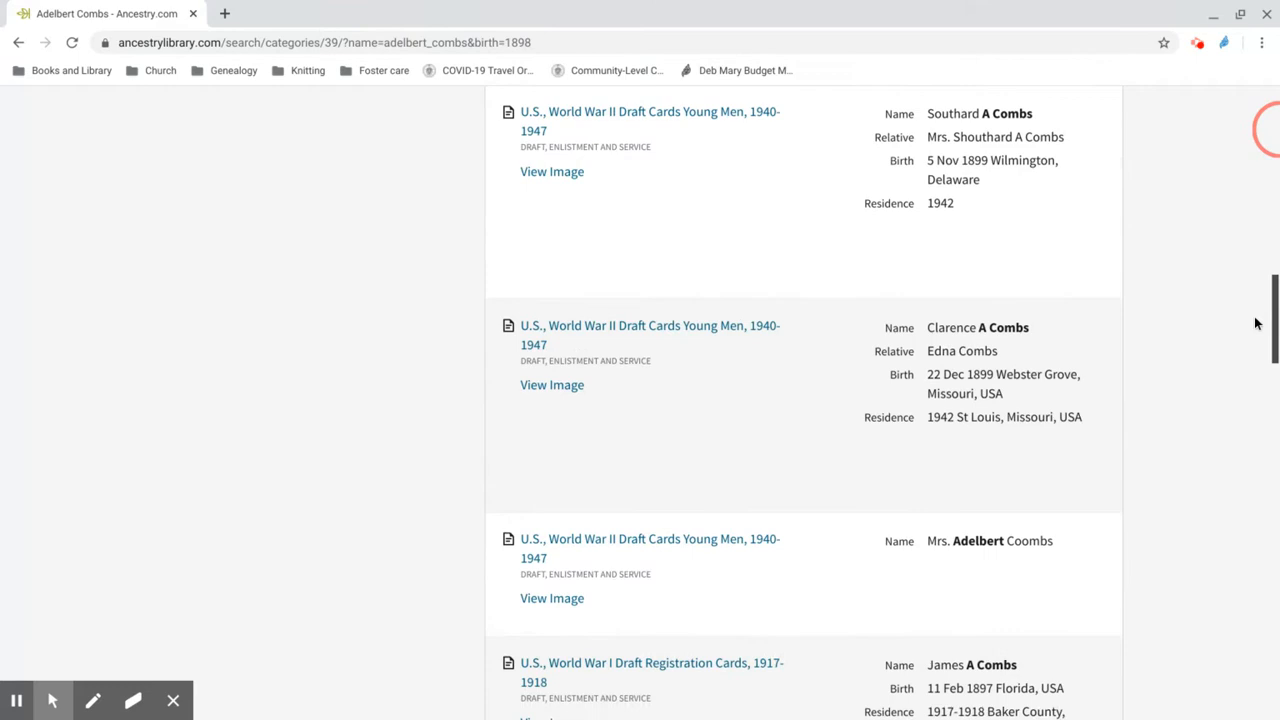
pyautogui.scroll(-3)
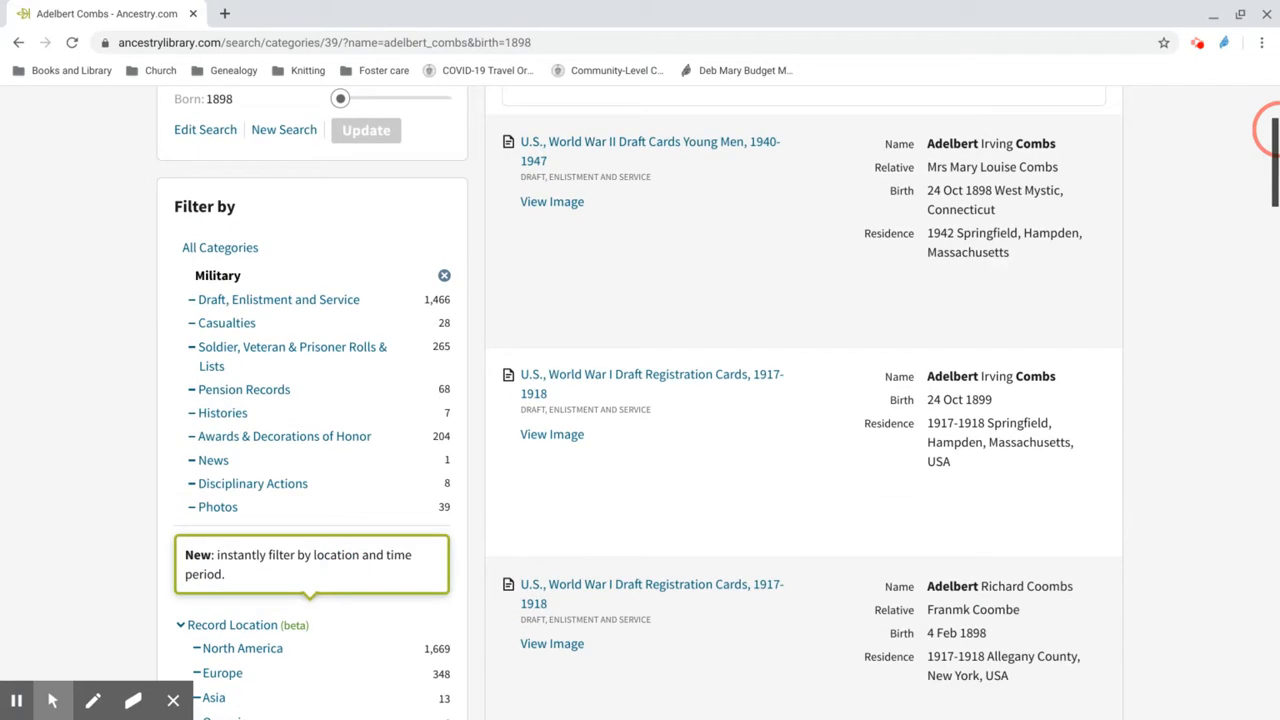
pyautogui.scroll(-3)
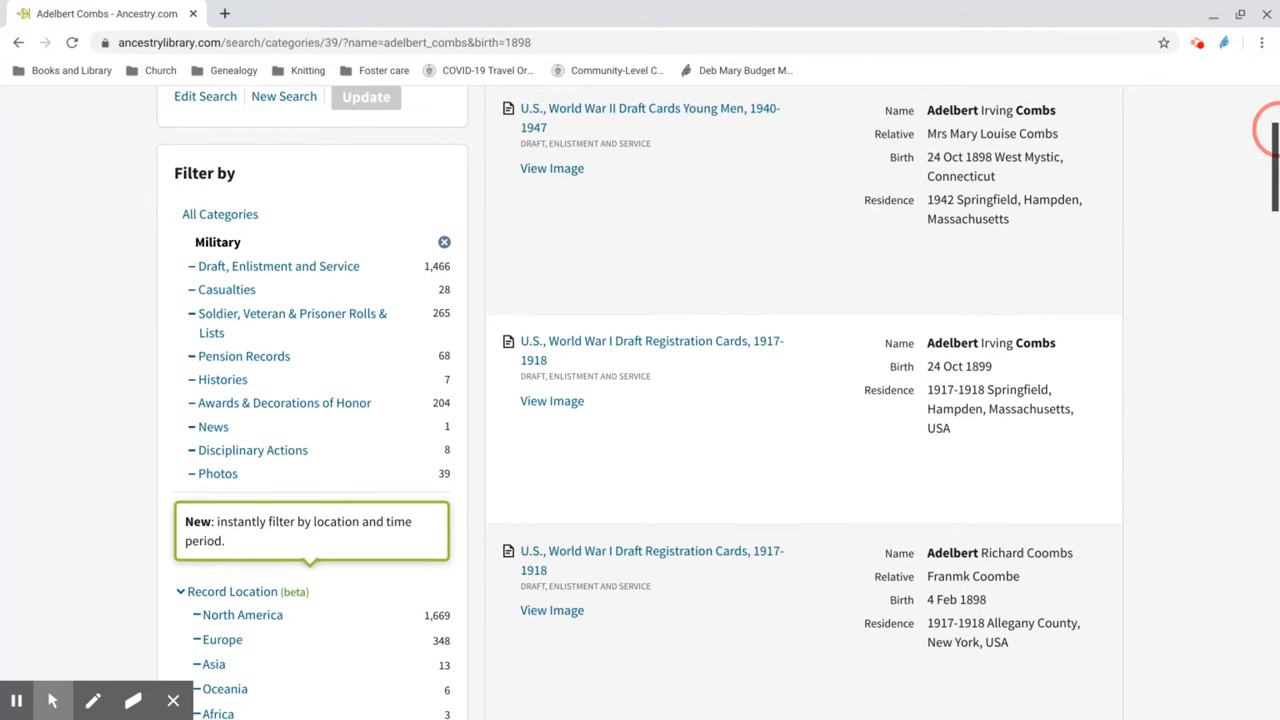
pyautogui.scroll(-3)
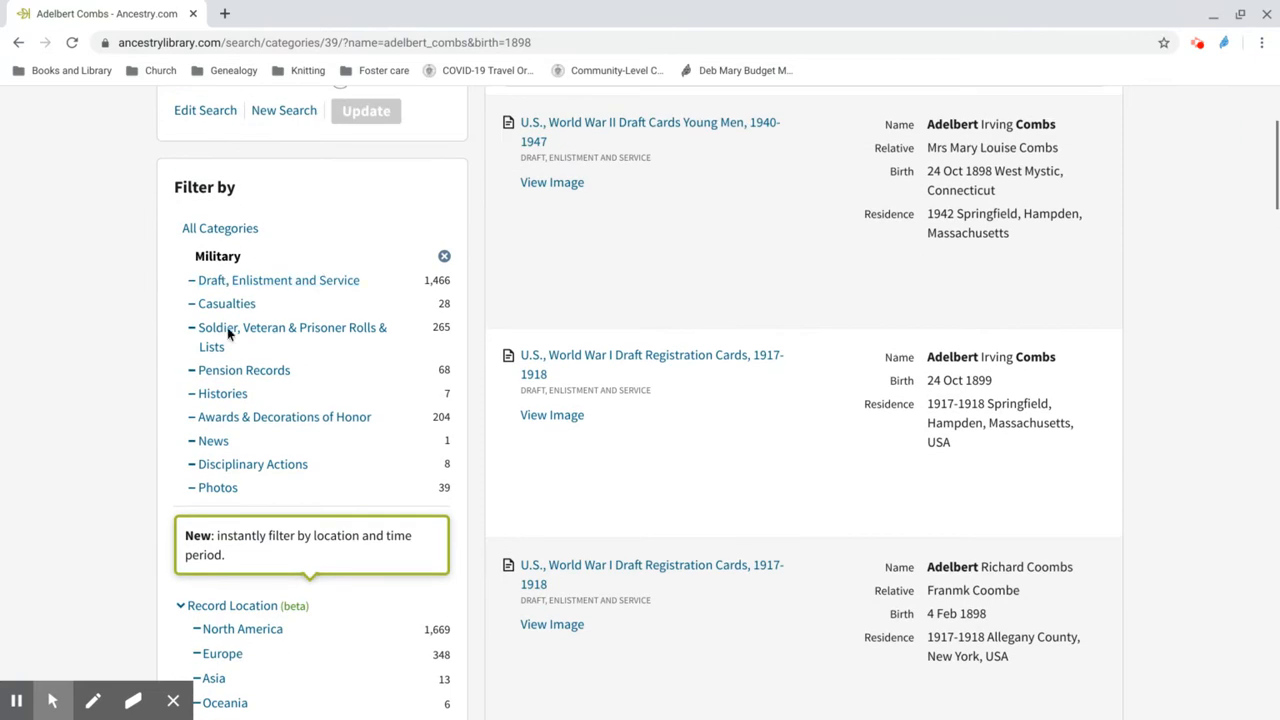
pyautogui.click(244, 370)
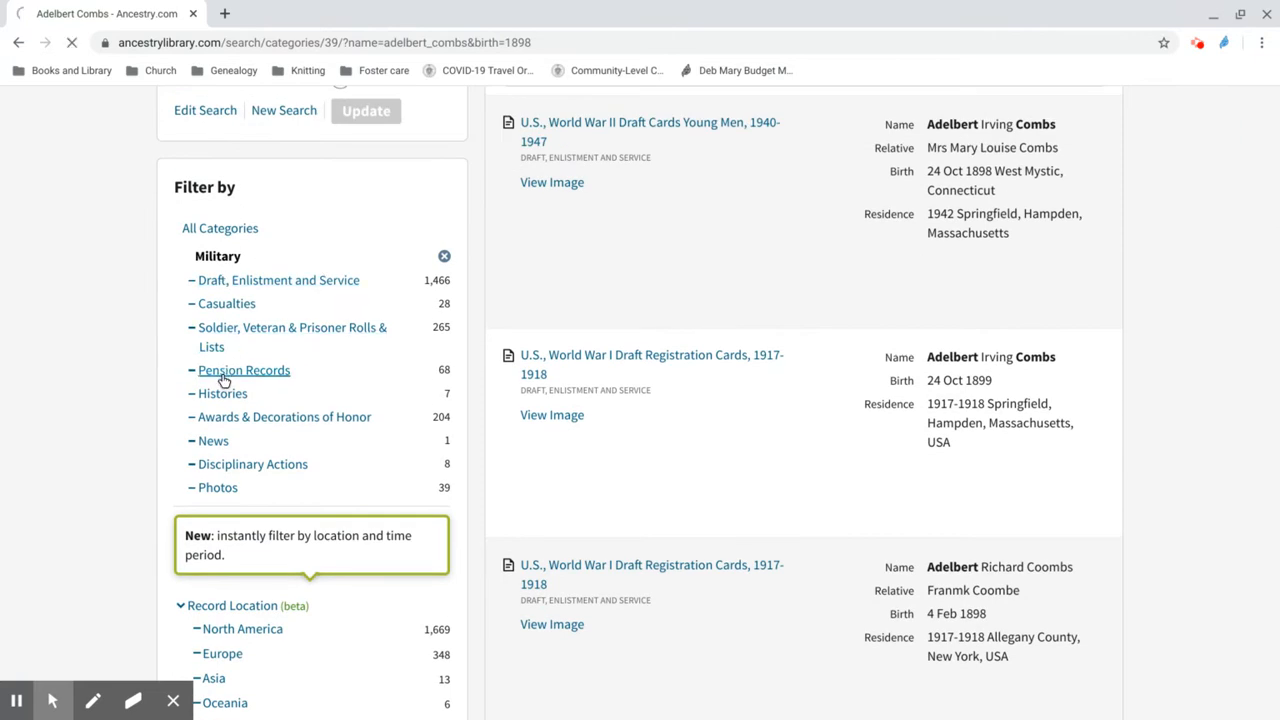
# From the 68 Pension Records, open Kentucky, U.S., Confederate Pension Records, 1912-1930.
pyautogui.click(244, 370)
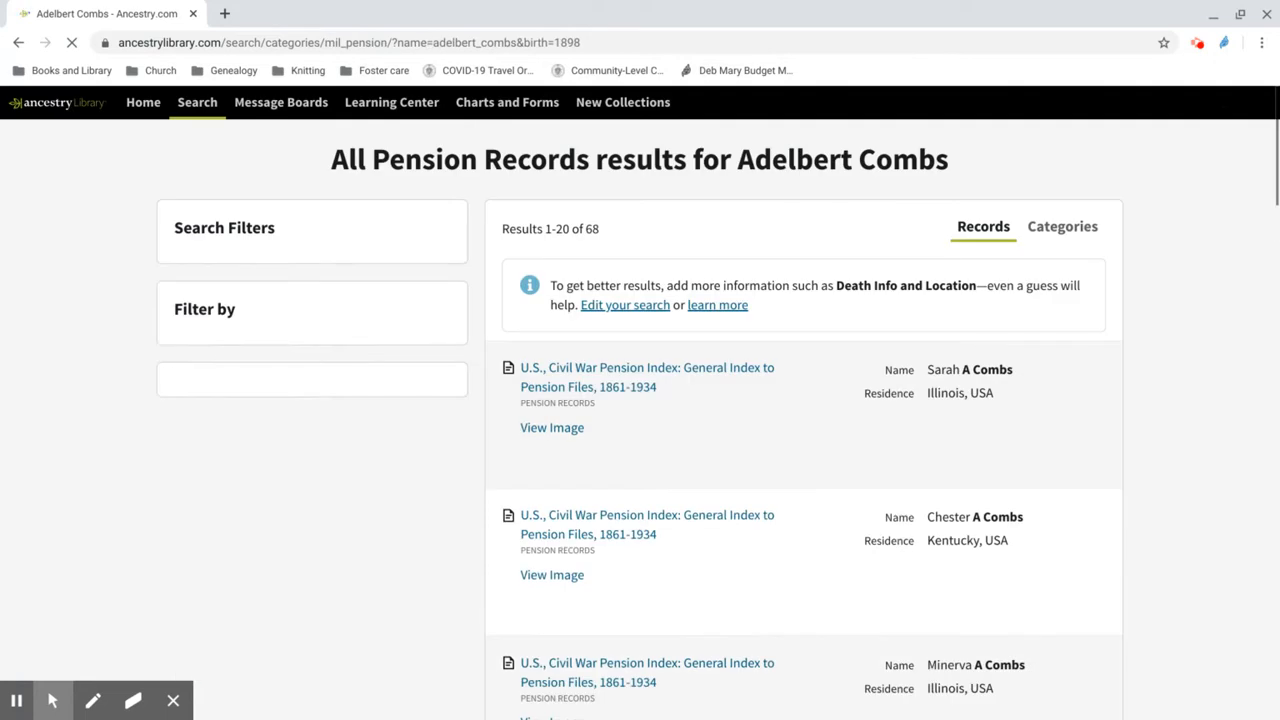
pyautogui.click(224, 228)
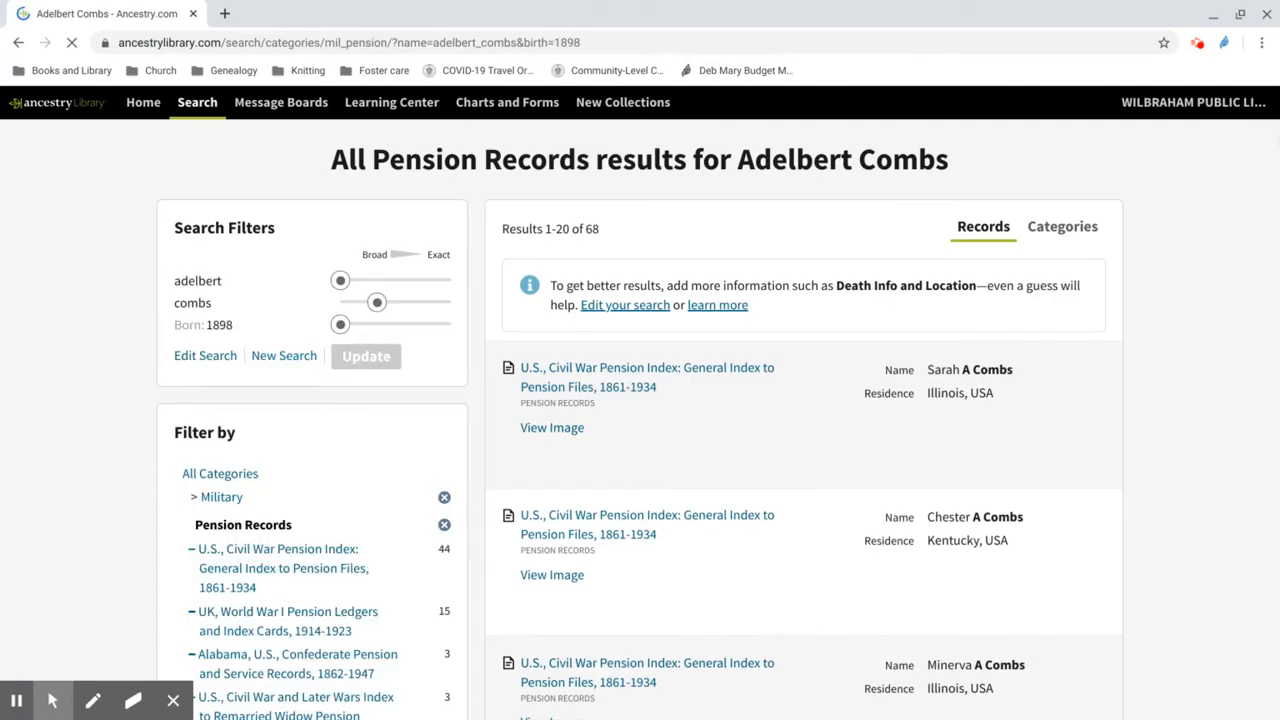
pyautogui.scroll(-3)
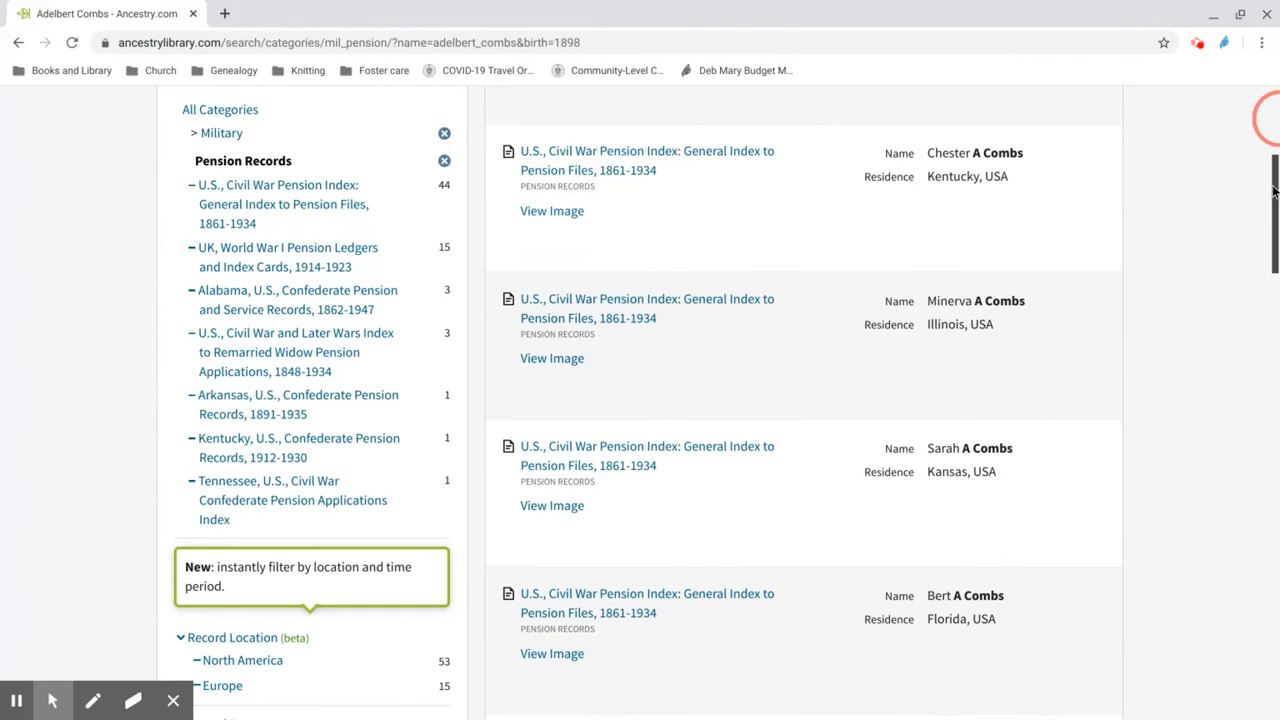
pyautogui.moveTo(238, 402)
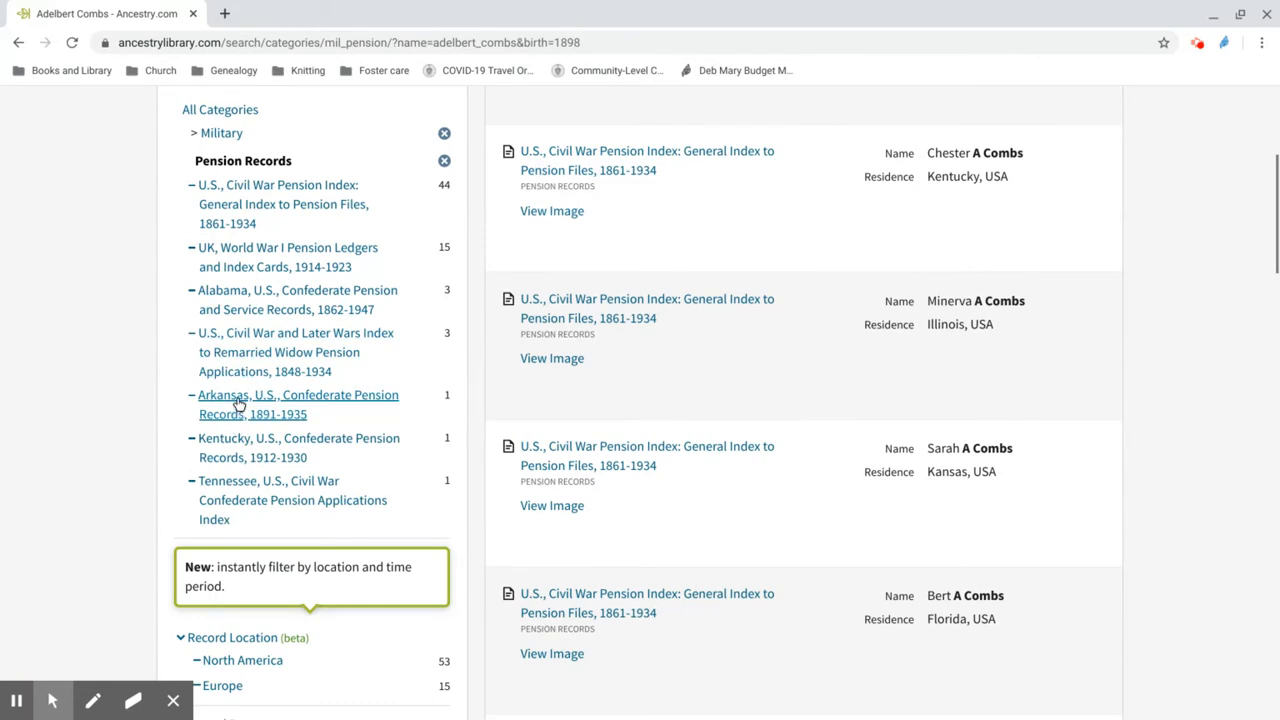
pyautogui.moveTo(240, 450)
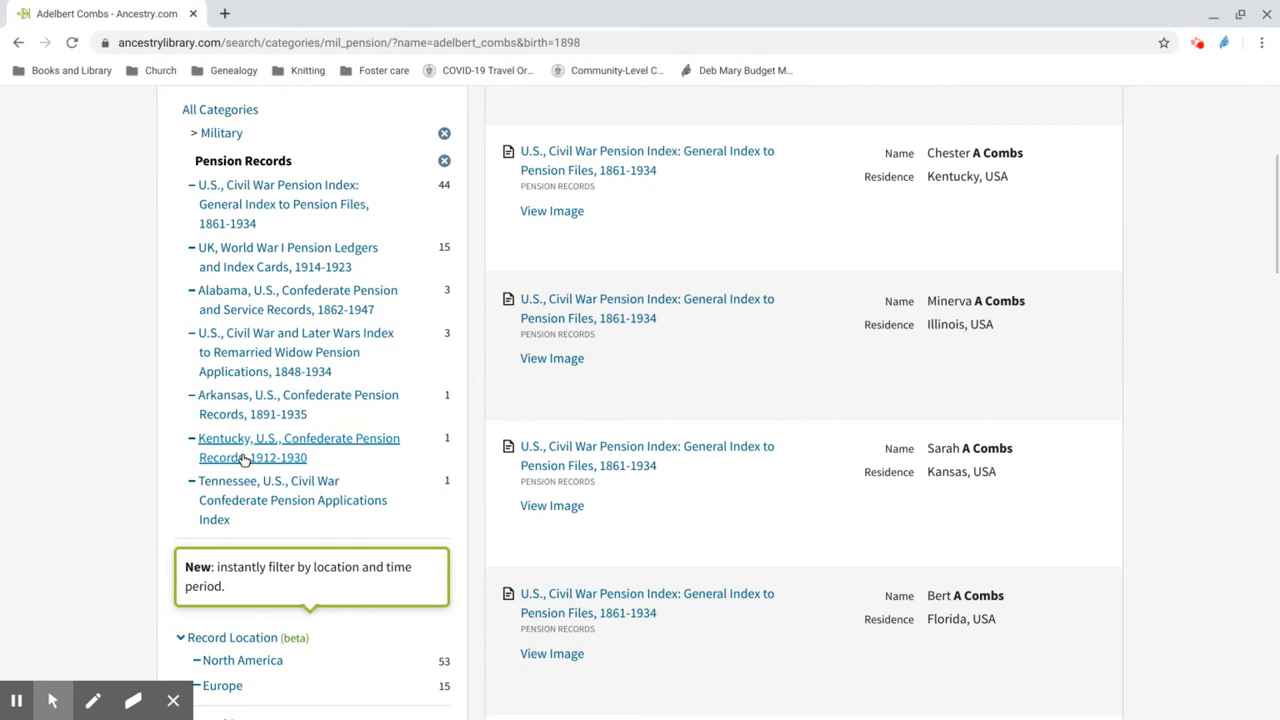
pyautogui.click(298, 448)
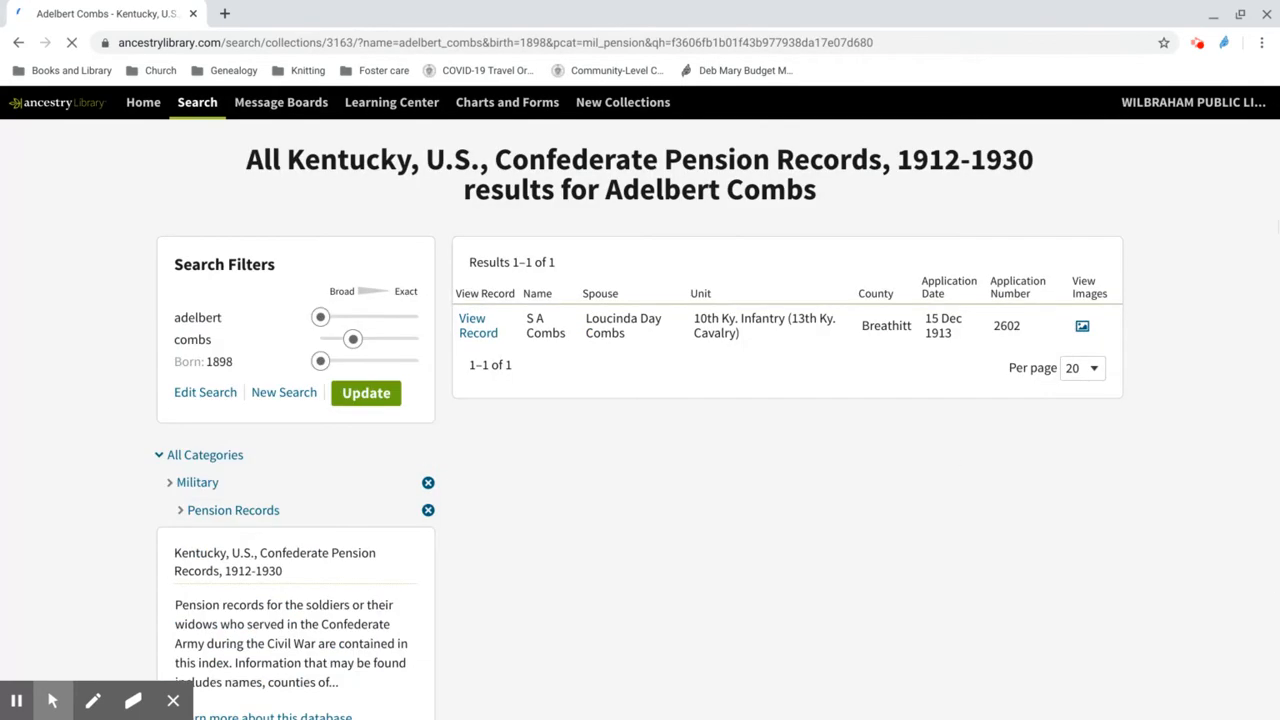
# Review the single Kentucky Confederate pension match for S A Combs.
pyautogui.scroll(-3)
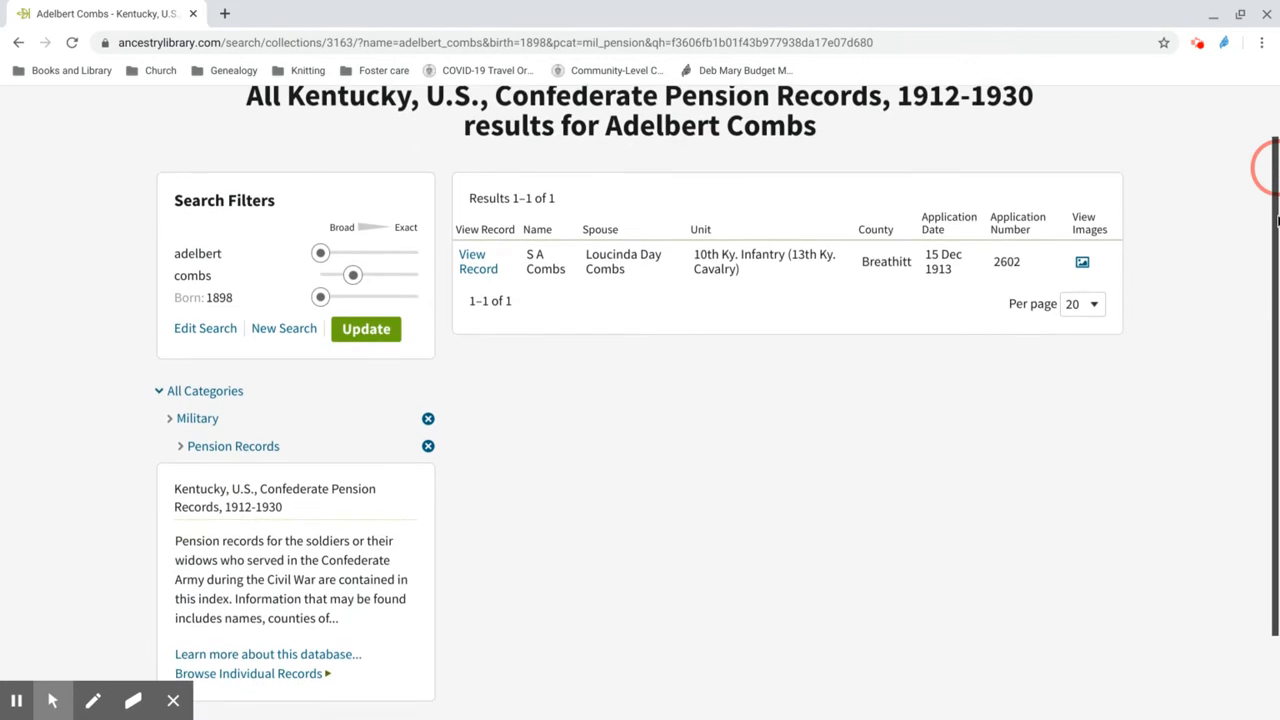
pyautogui.scroll(-3)
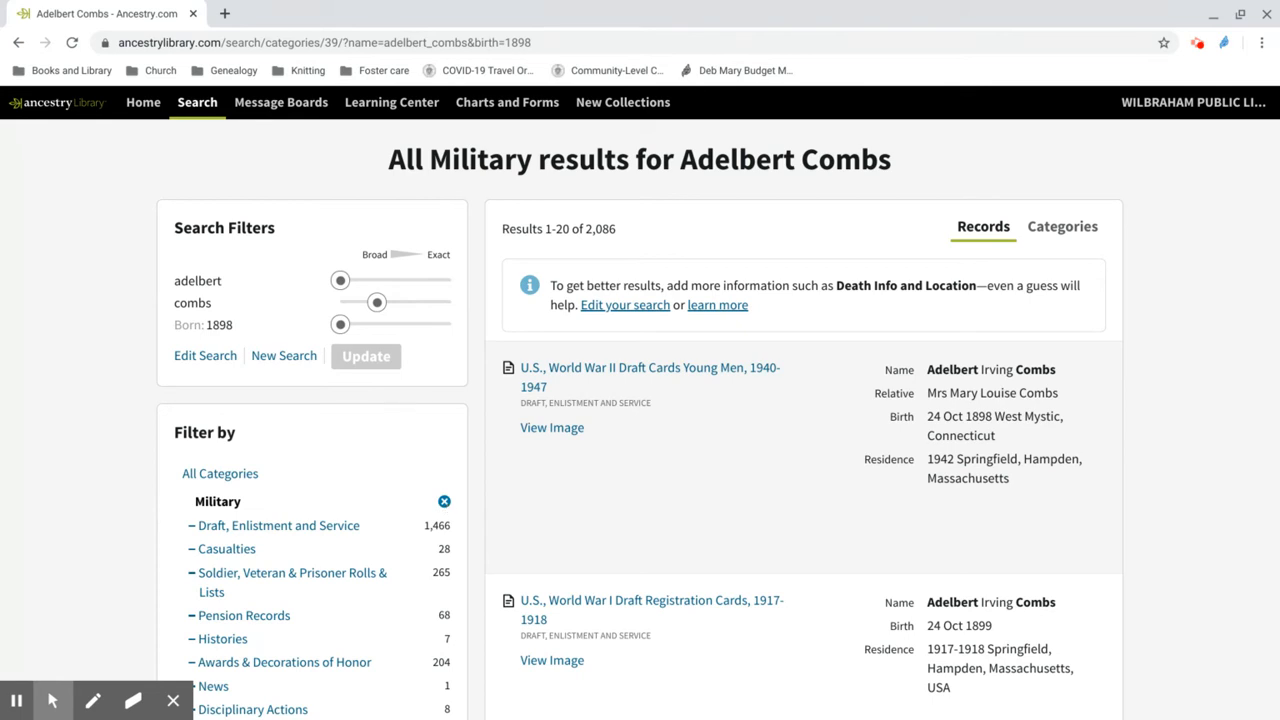
pyautogui.click(444, 500)
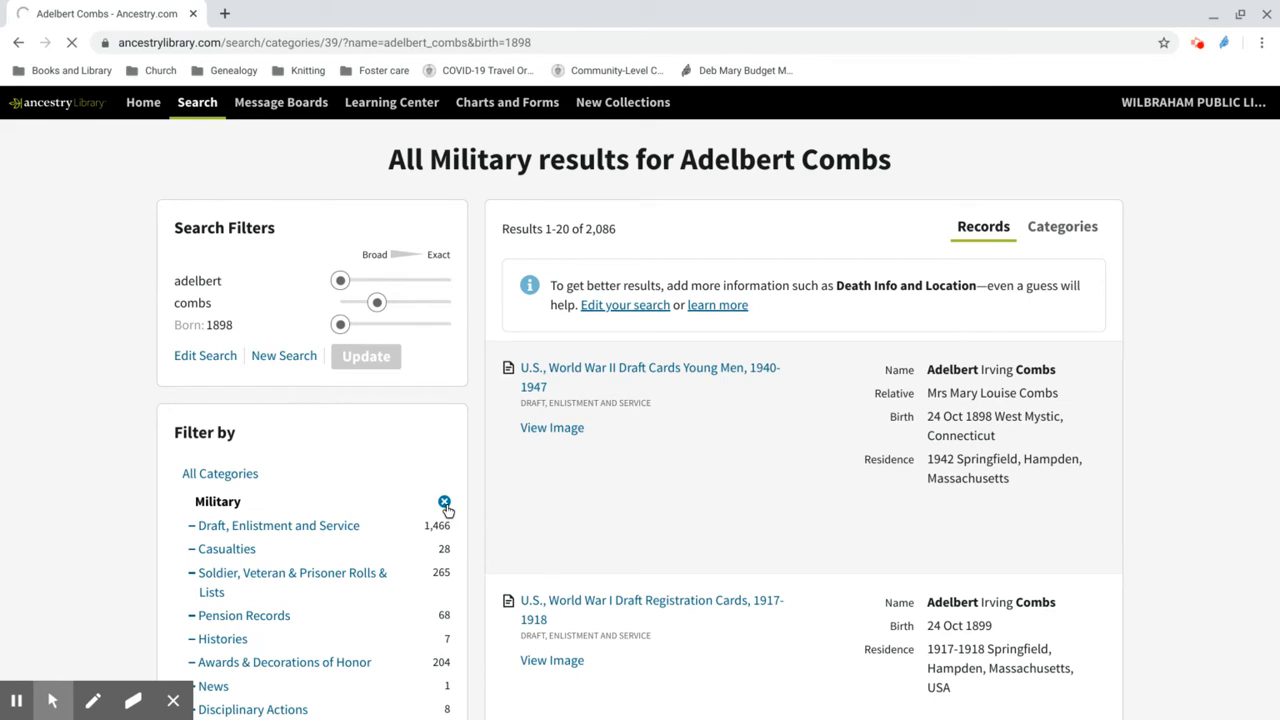
pyautogui.click(444, 500)
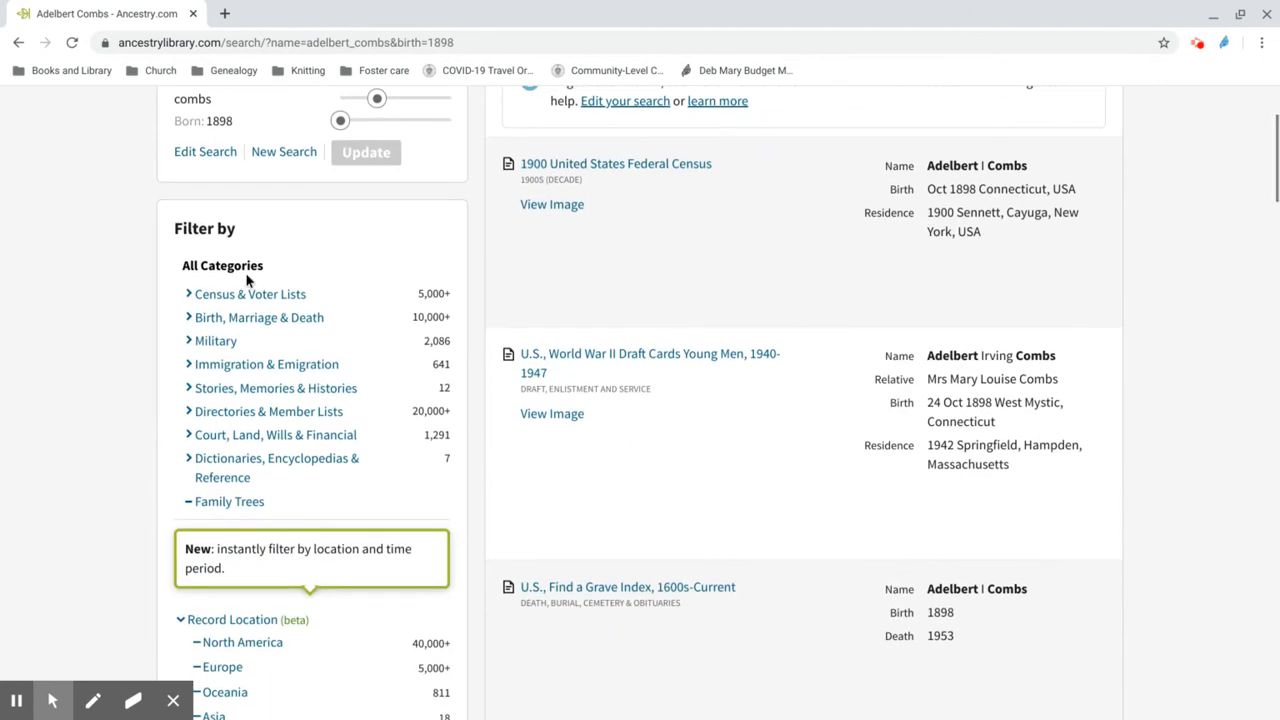
pyautogui.moveTo(378, 288)
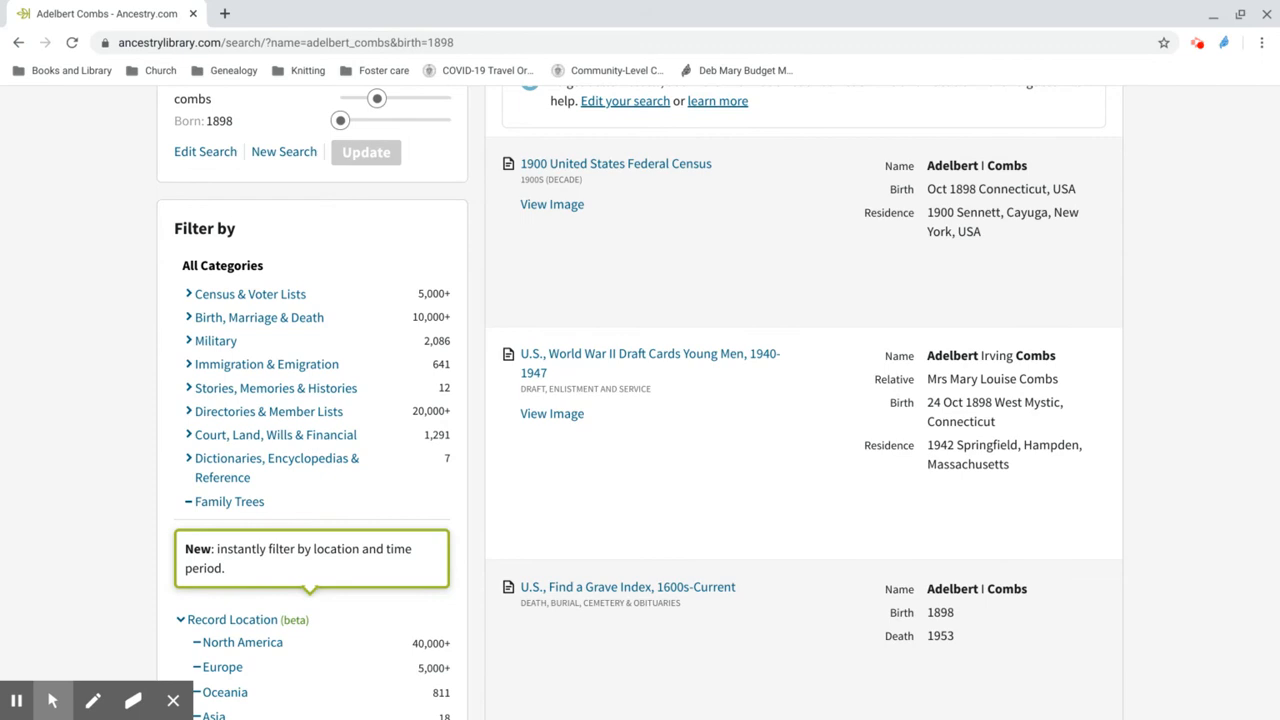
pyautogui.moveTo(250, 294)
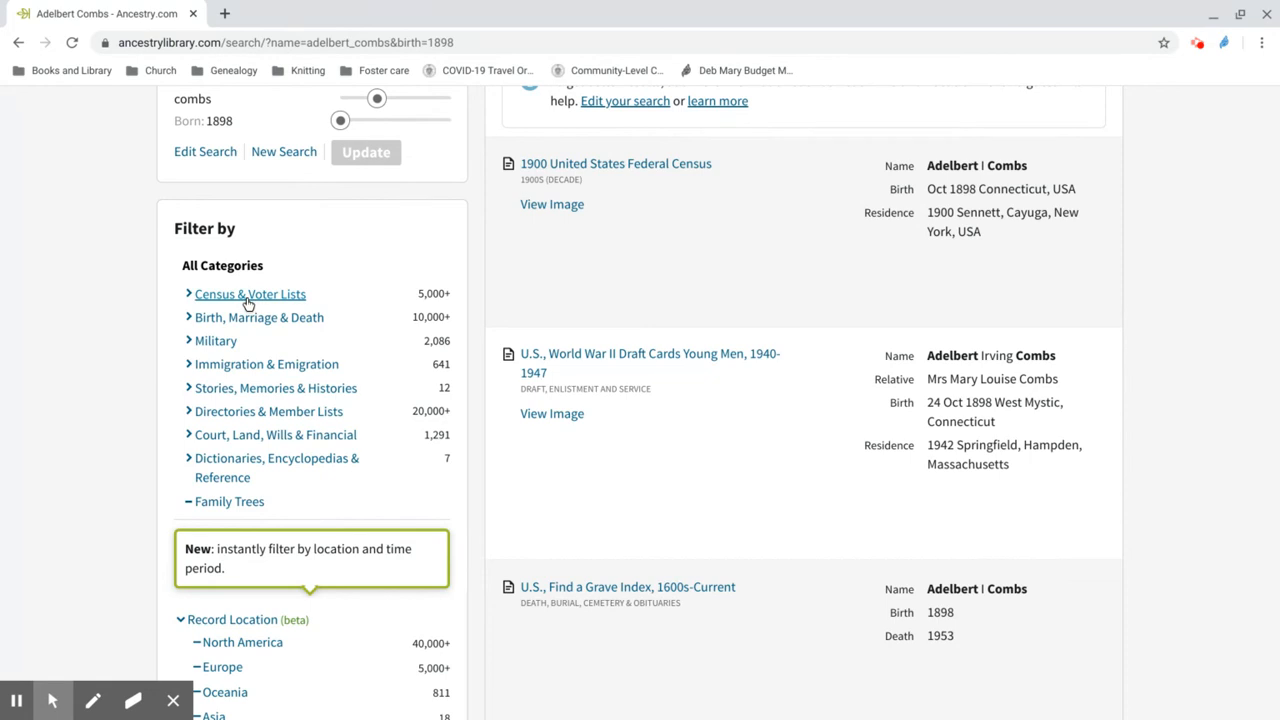
pyautogui.scroll(-3)
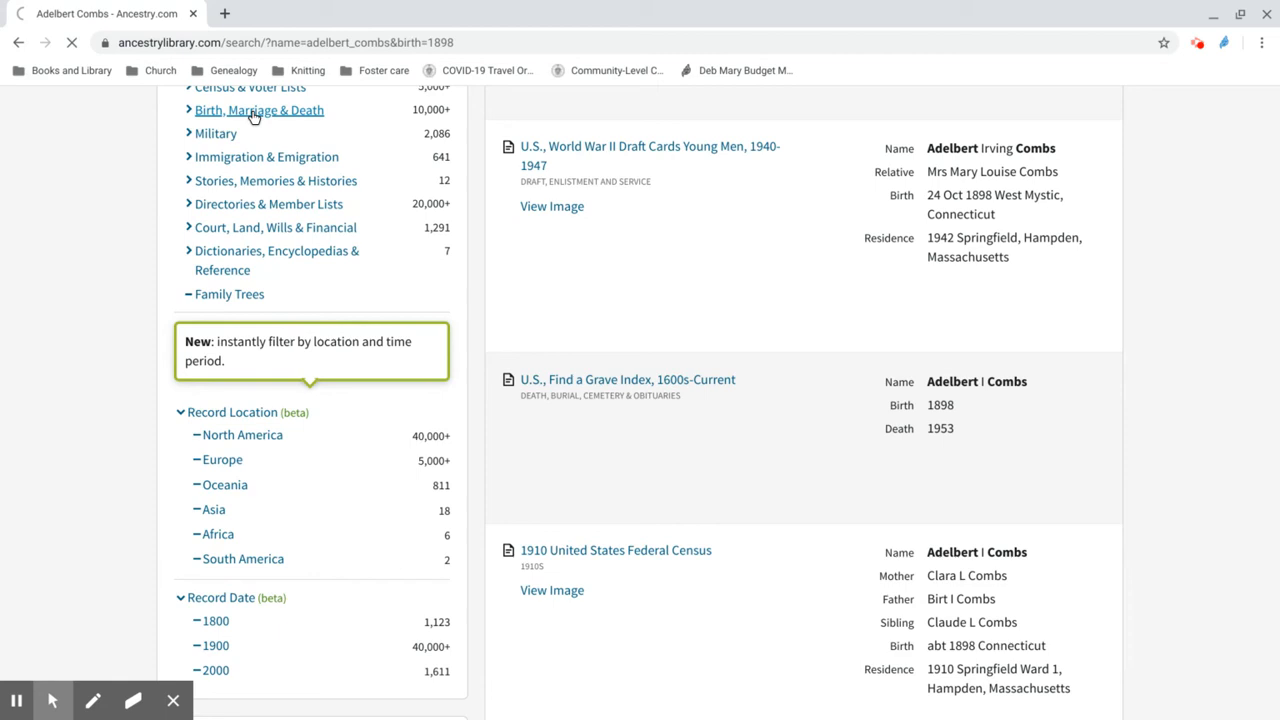
pyautogui.click(258, 110)
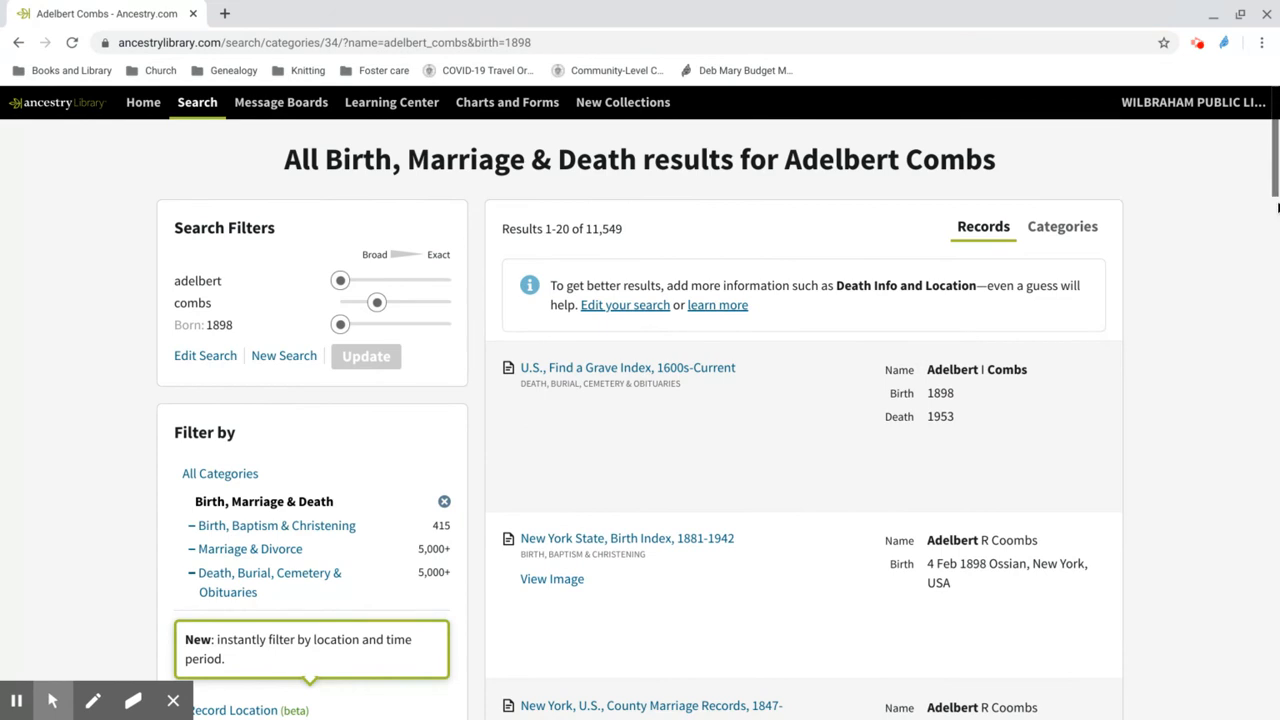
pyautogui.scroll(-3)
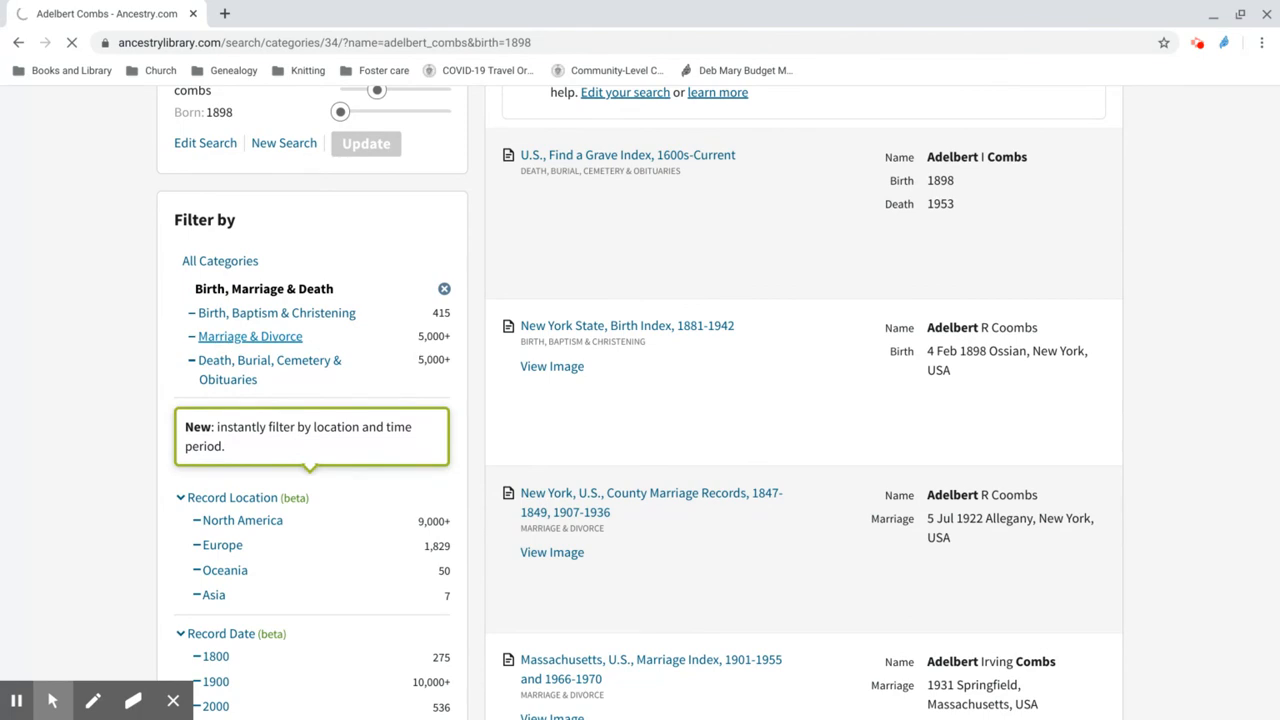
pyautogui.click(250, 336)
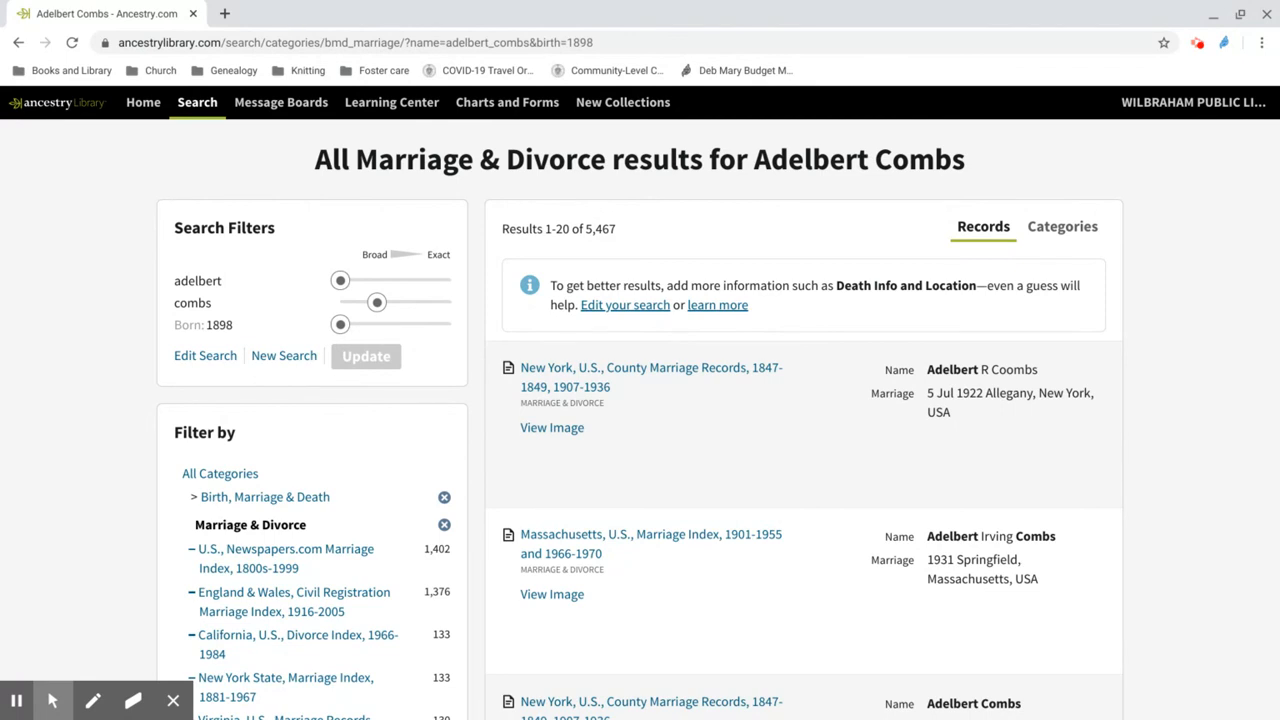
pyautogui.moveTo(4, 480)
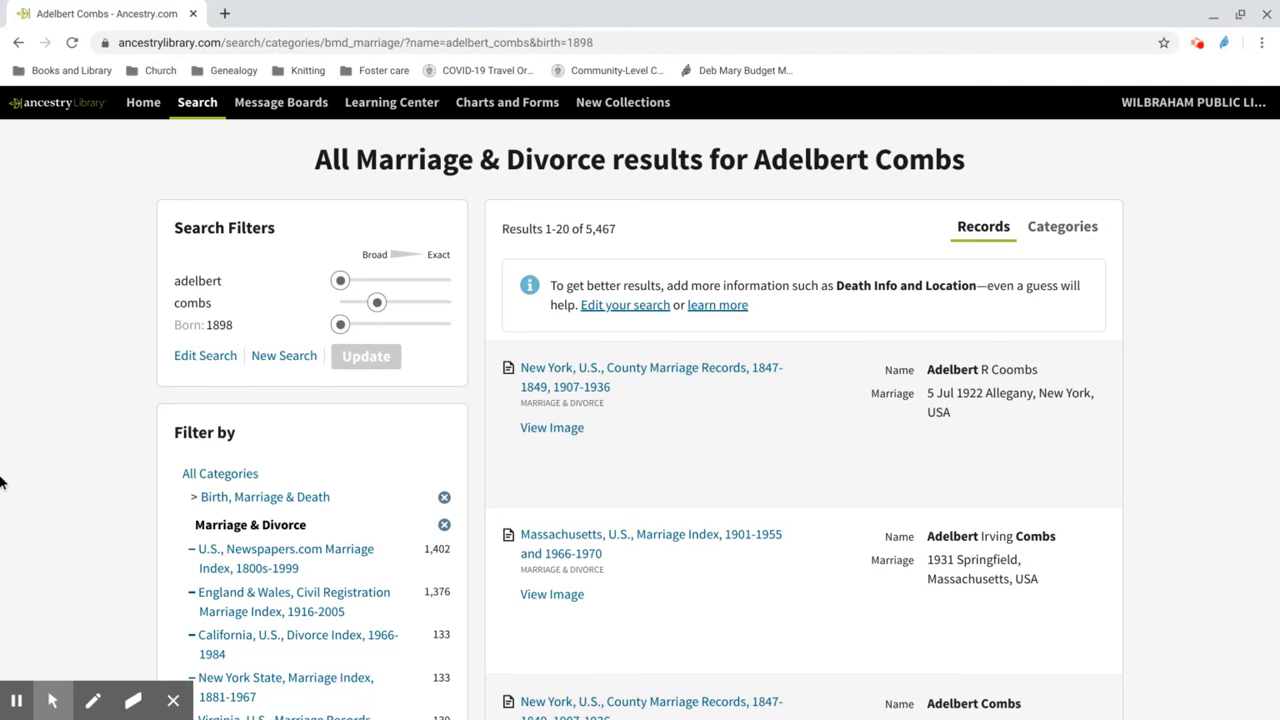